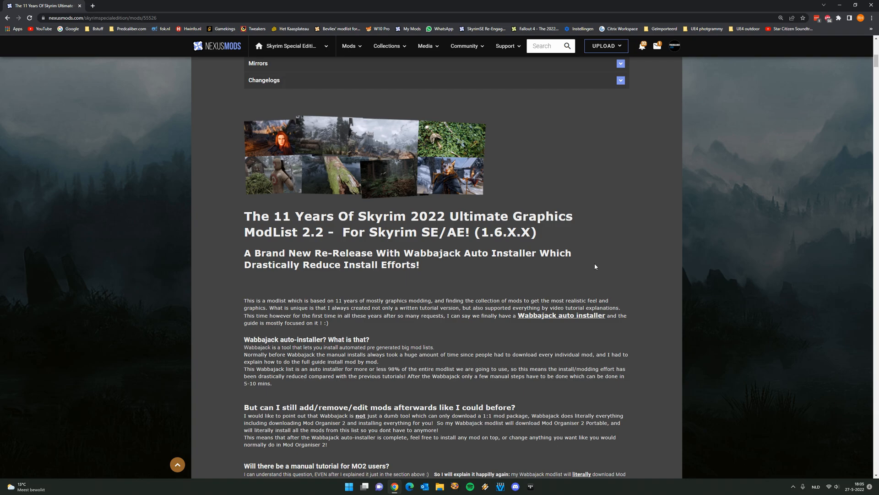
pyautogui.moveTo(504, 281)
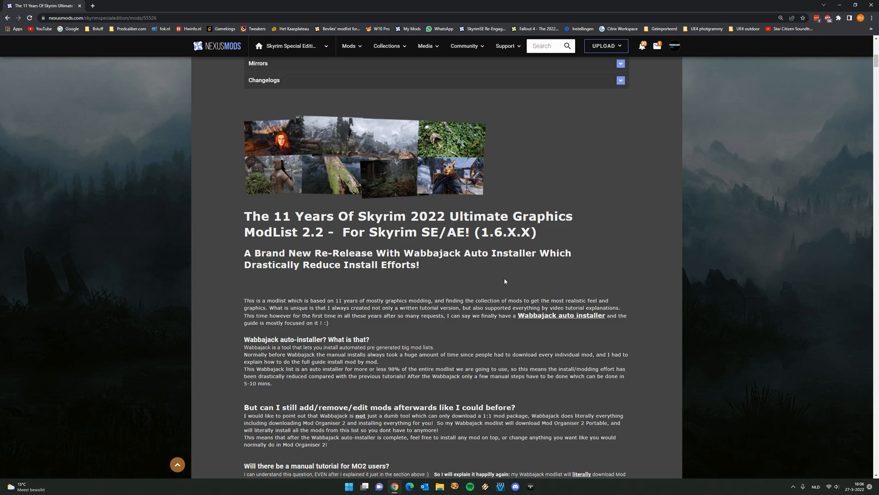
pyautogui.moveTo(498, 281)
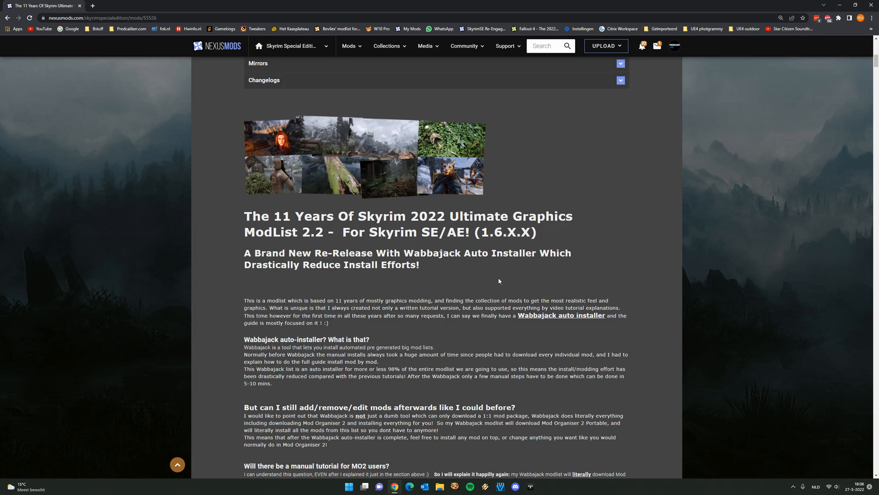
pyautogui.moveTo(489, 287)
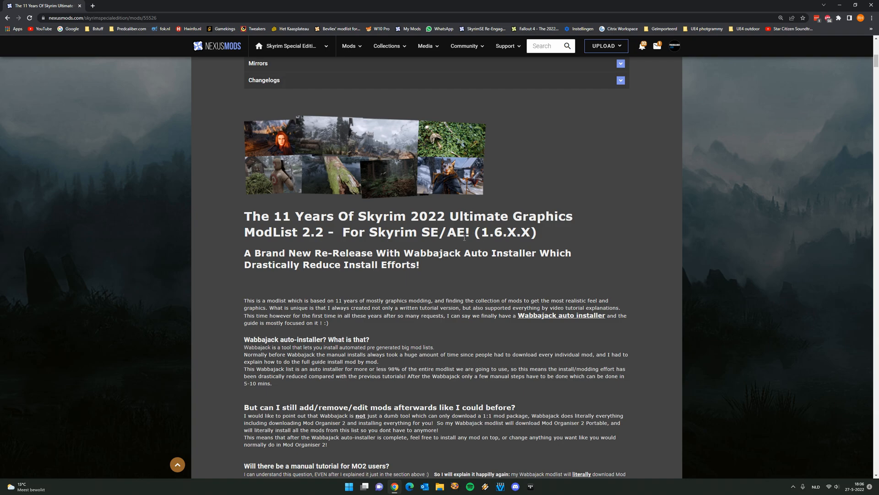
pyautogui.moveTo(502, 265)
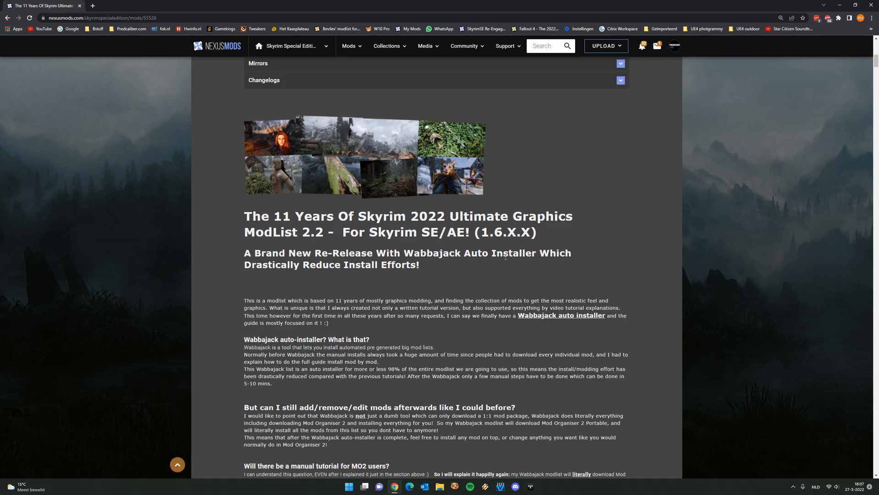
pyautogui.moveTo(473, 261)
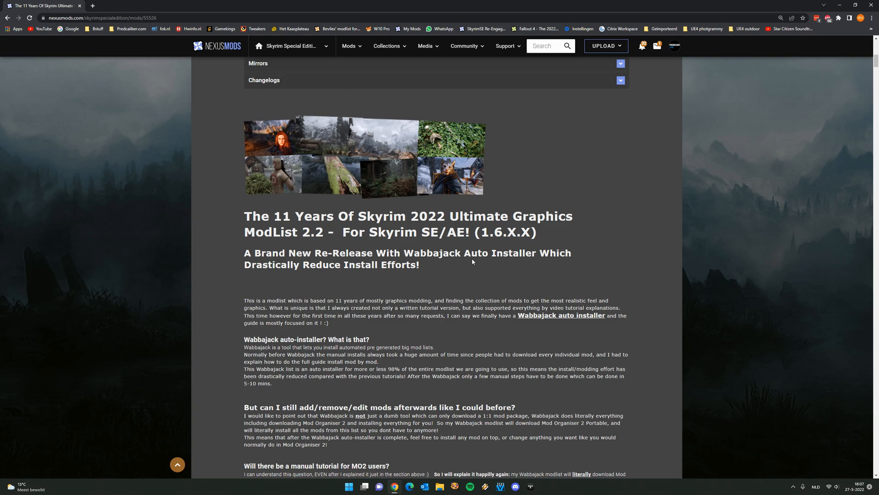
pyautogui.moveTo(474, 258)
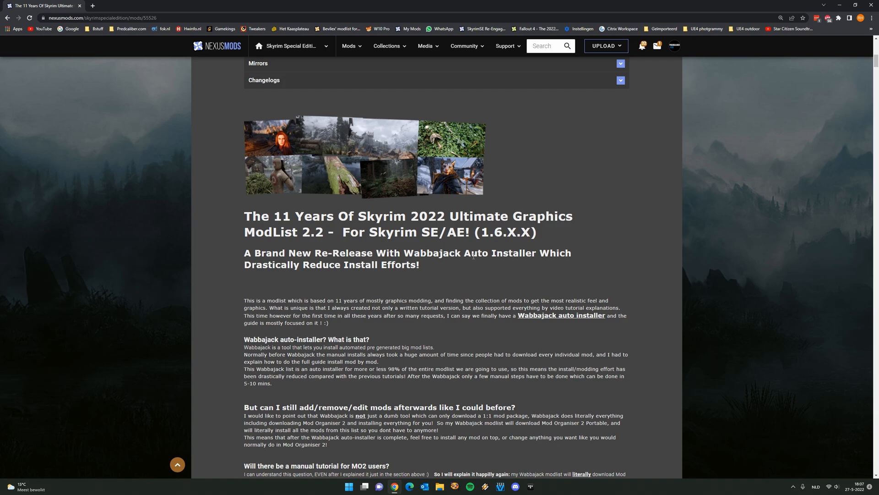
pyautogui.moveTo(470, 254)
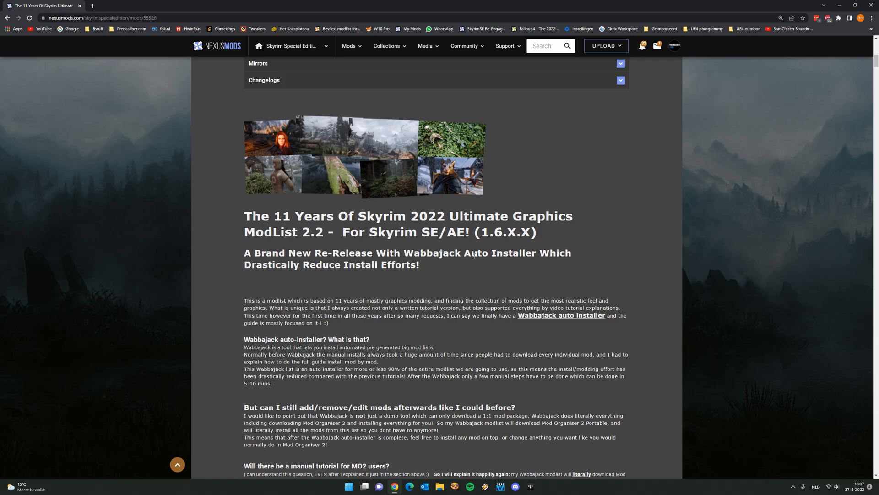
pyautogui.moveTo(479, 245)
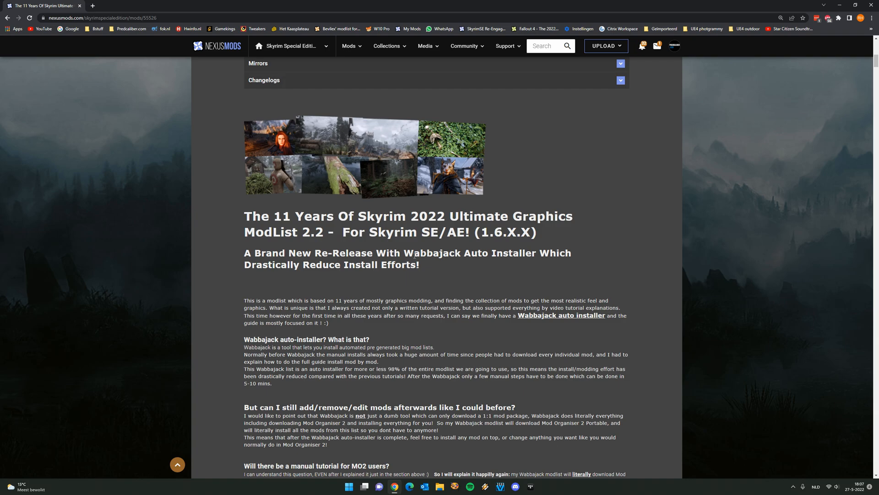
pyautogui.moveTo(436, 264)
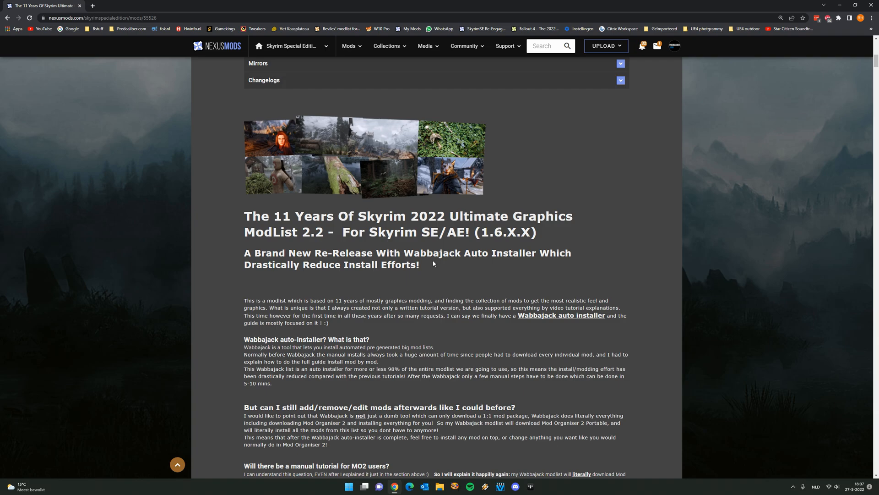
pyautogui.moveTo(426, 391)
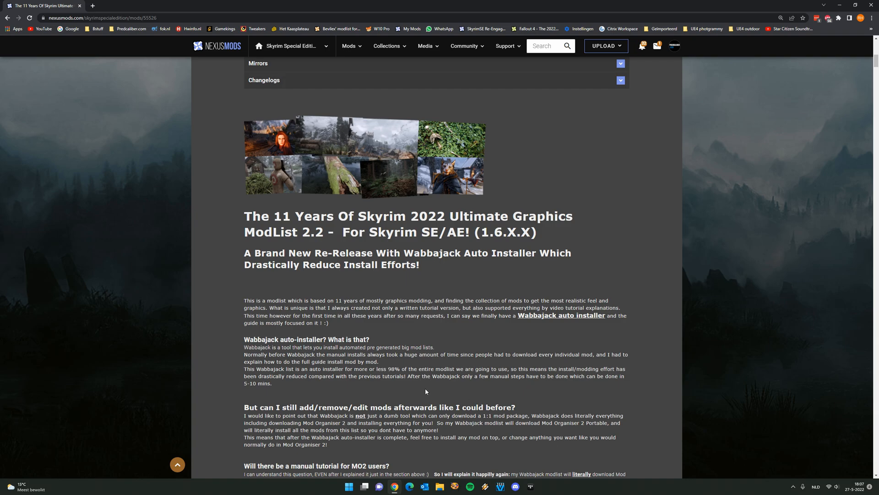
pyautogui.moveTo(418, 382)
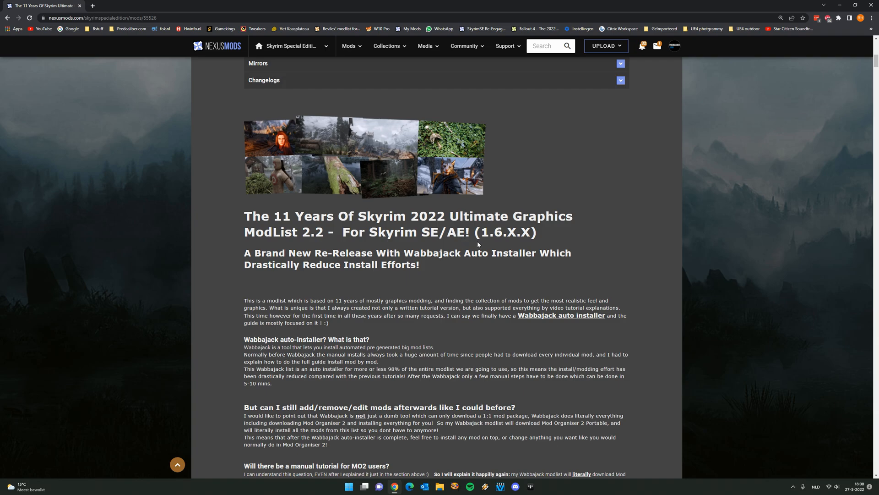
pyautogui.moveTo(479, 249)
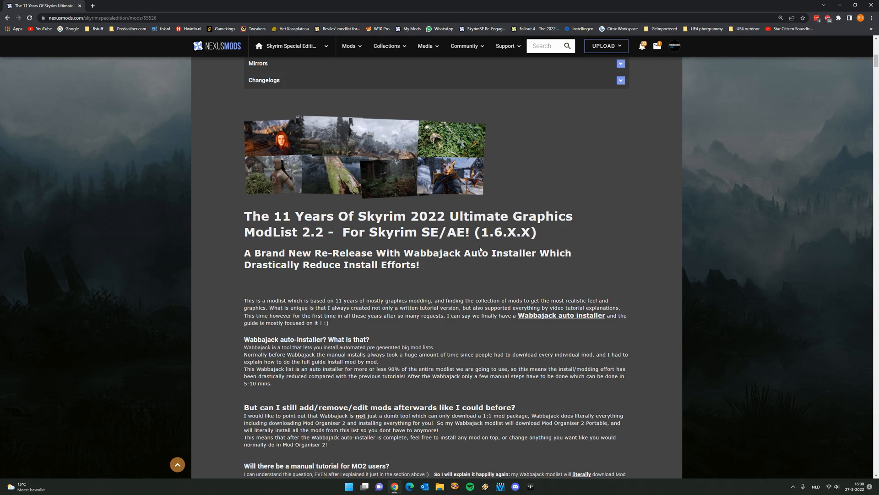
pyautogui.moveTo(481, 243)
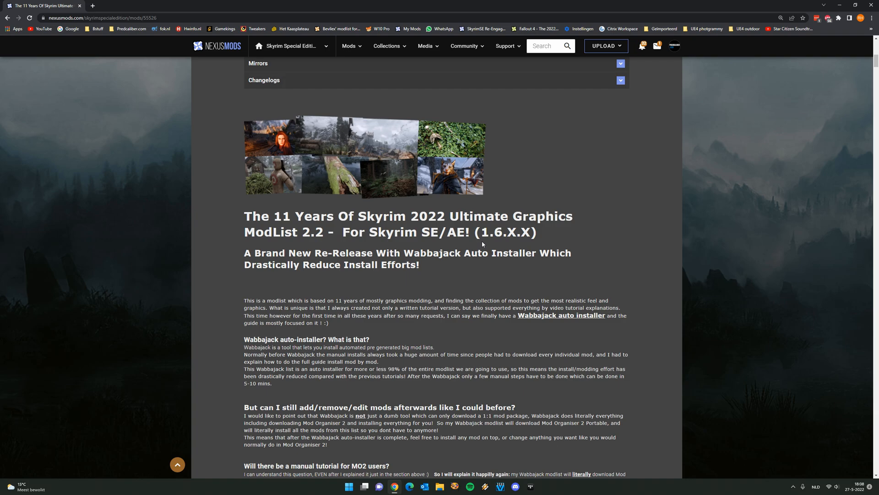
pyautogui.moveTo(511, 248)
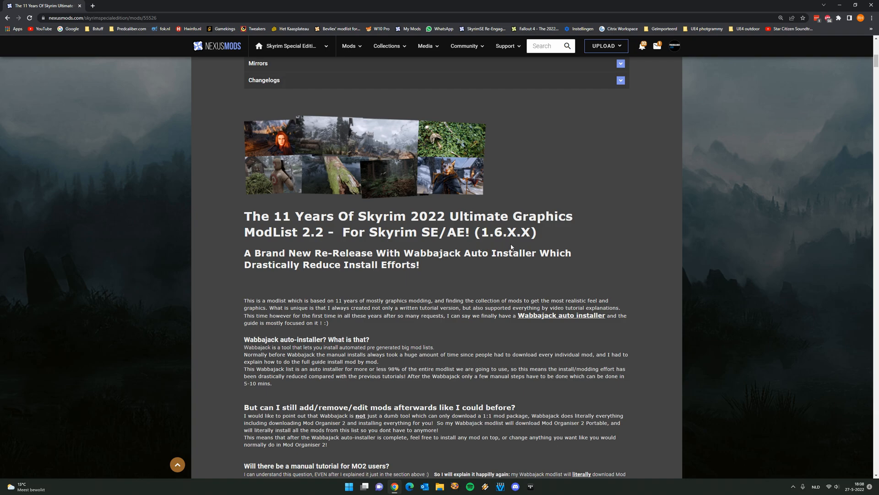
pyautogui.moveTo(500, 256)
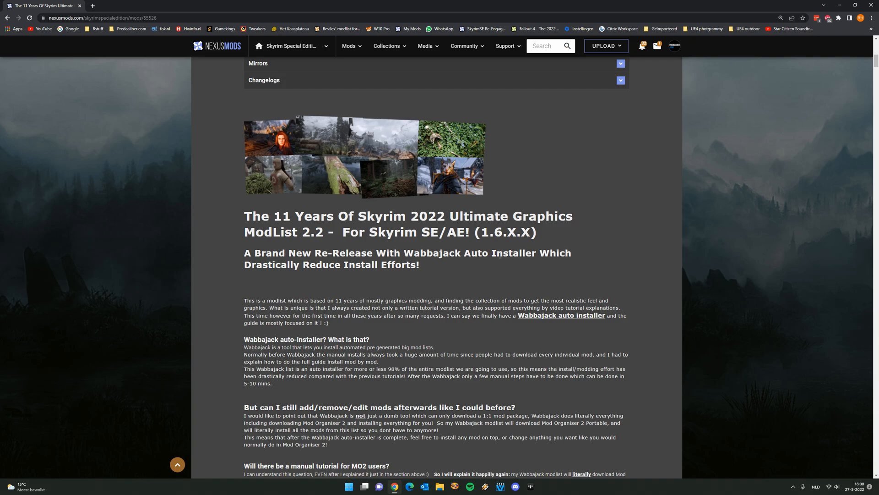
pyautogui.moveTo(411, 285)
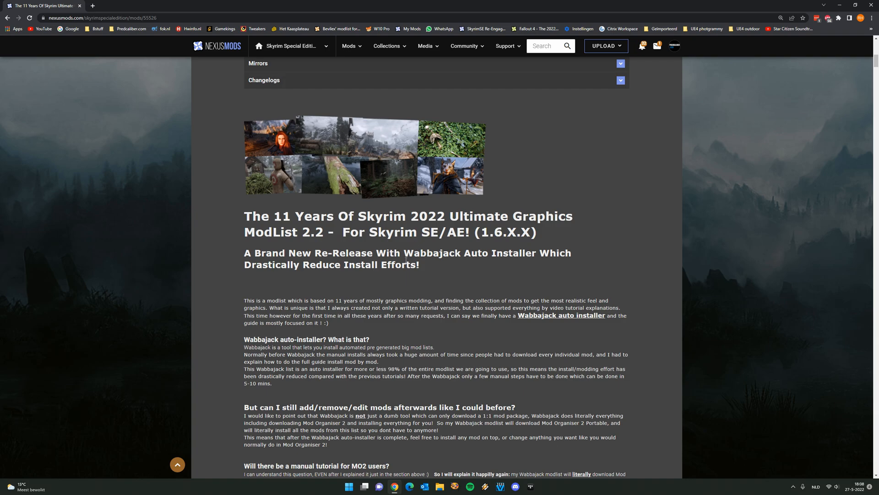
pyautogui.moveTo(420, 223)
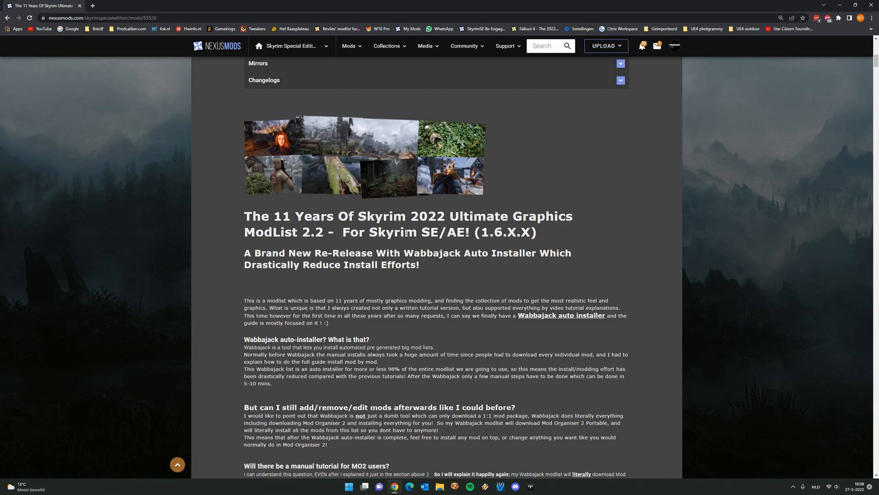
pyautogui.moveTo(432, 242)
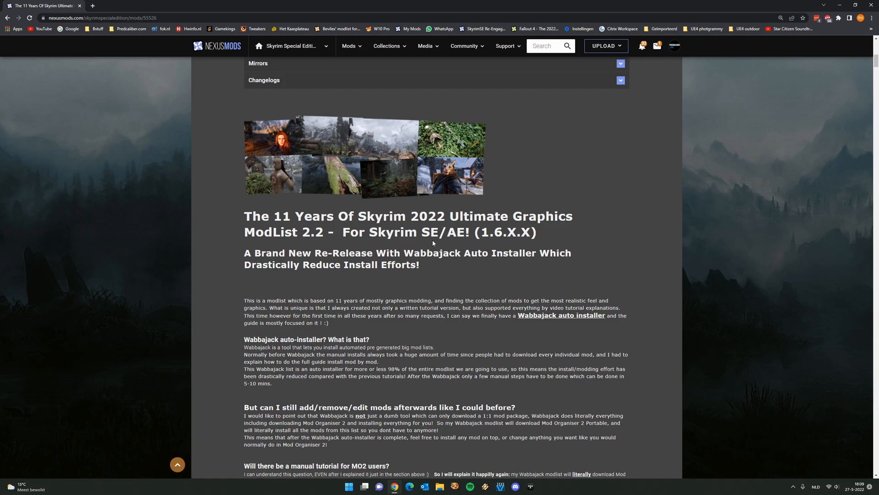
pyautogui.moveTo(548, 241)
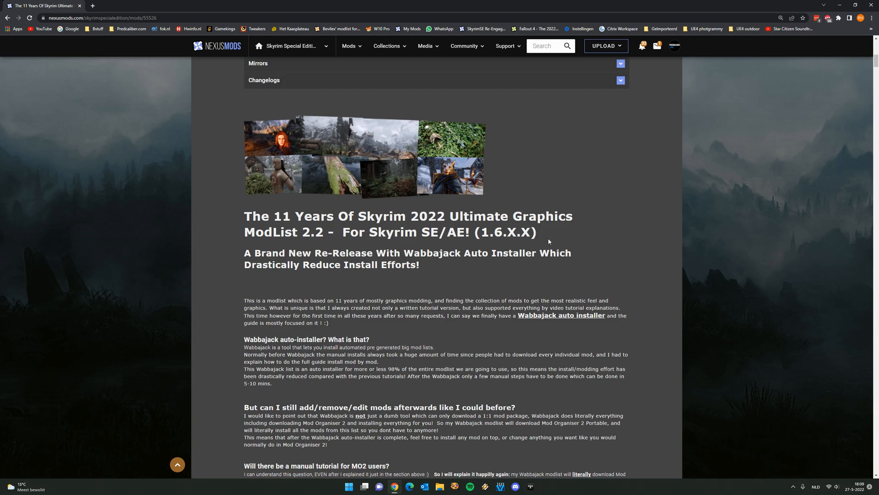
pyautogui.moveTo(514, 286)
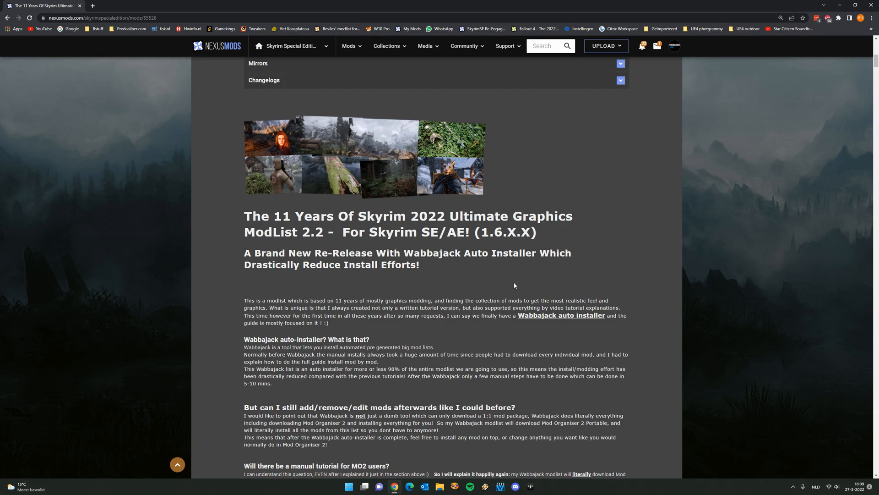
pyautogui.moveTo(493, 297)
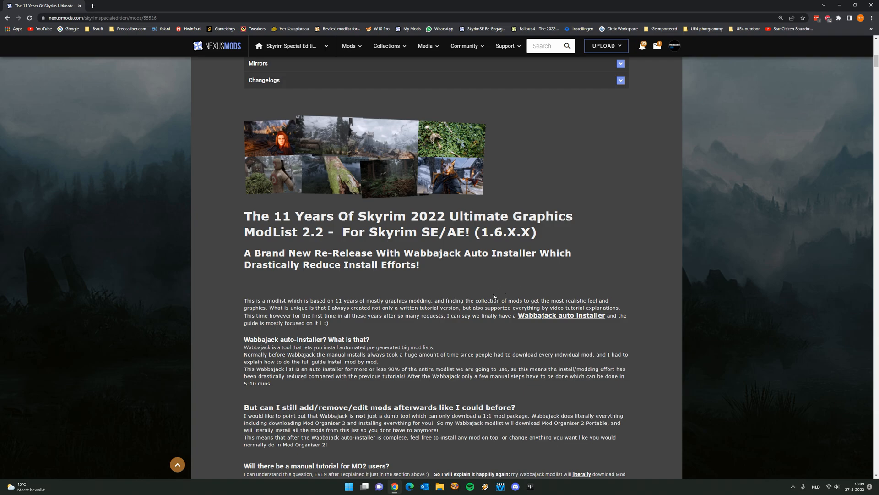
pyautogui.moveTo(494, 297)
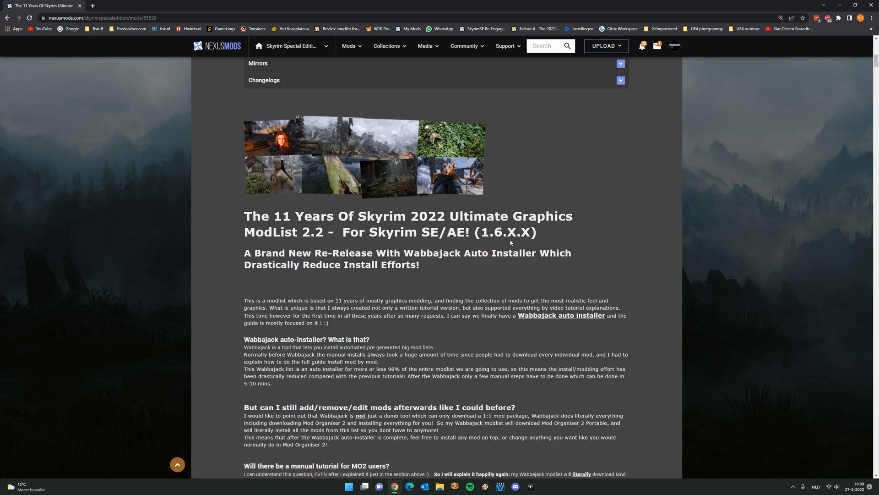
pyautogui.moveTo(510, 243)
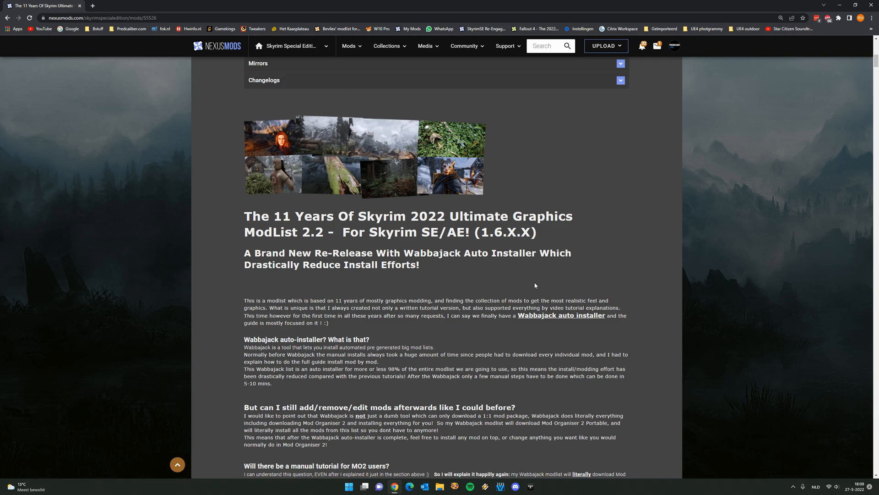
pyautogui.moveTo(565, 286)
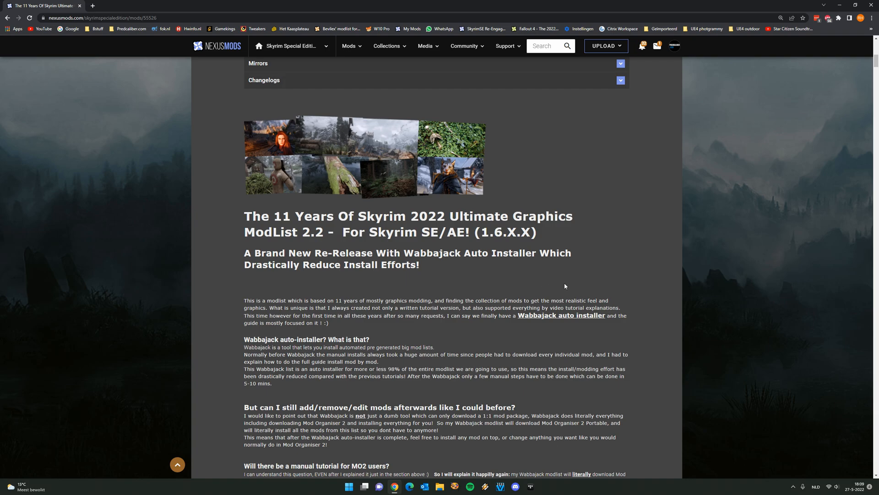
pyautogui.moveTo(569, 285)
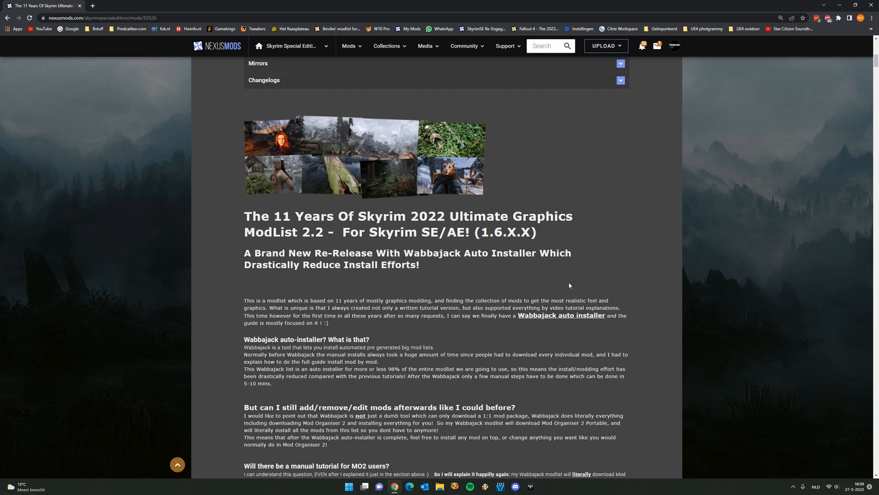
pyautogui.moveTo(570, 291)
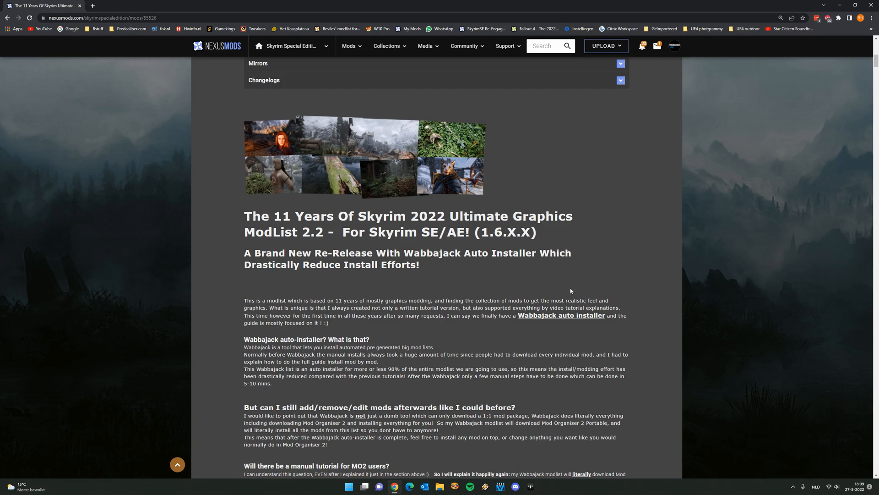
pyautogui.moveTo(571, 292)
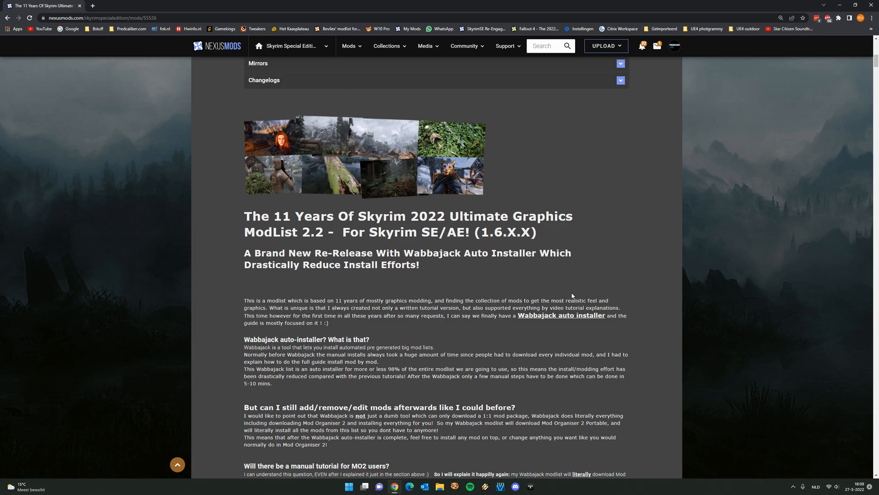
pyautogui.moveTo(571, 294)
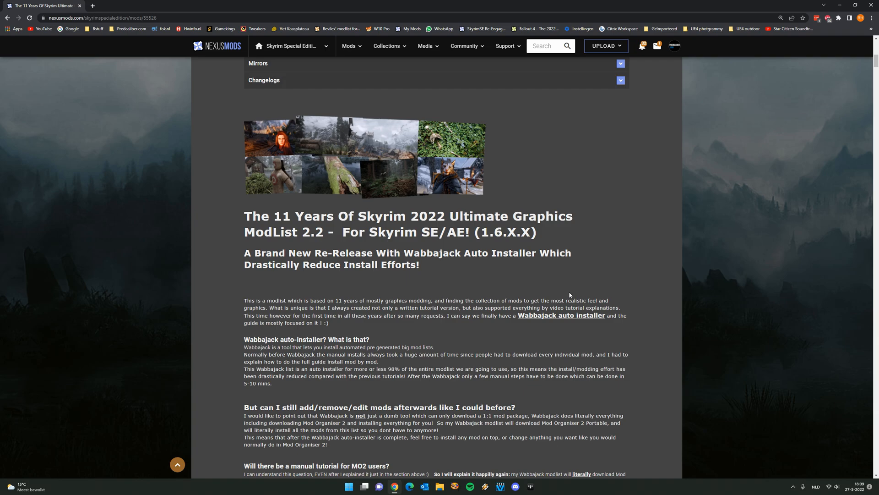
pyautogui.moveTo(566, 296)
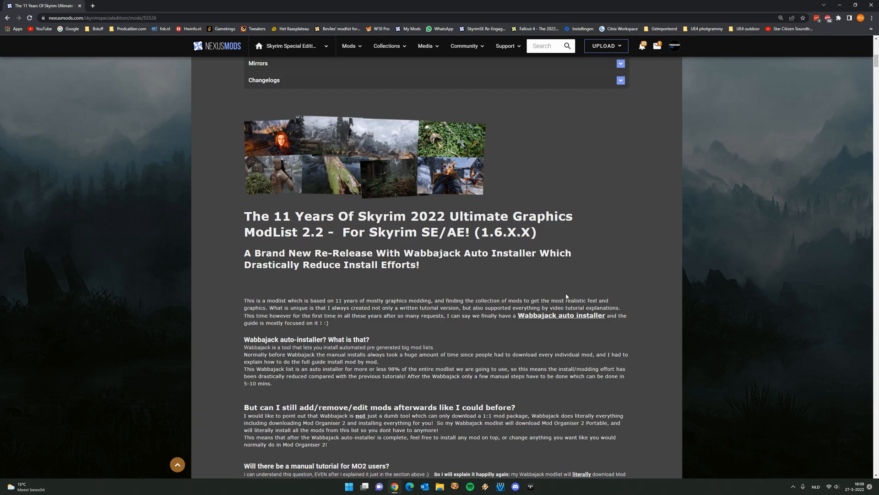
pyautogui.moveTo(567, 297)
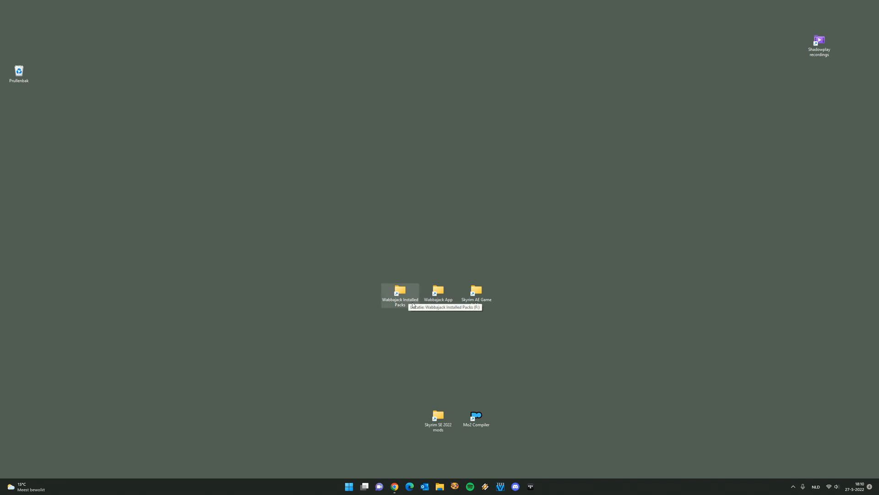
# Open the Wabbajack Installed Packs folder from the desktop.
pyautogui.doubleClick(400, 290)
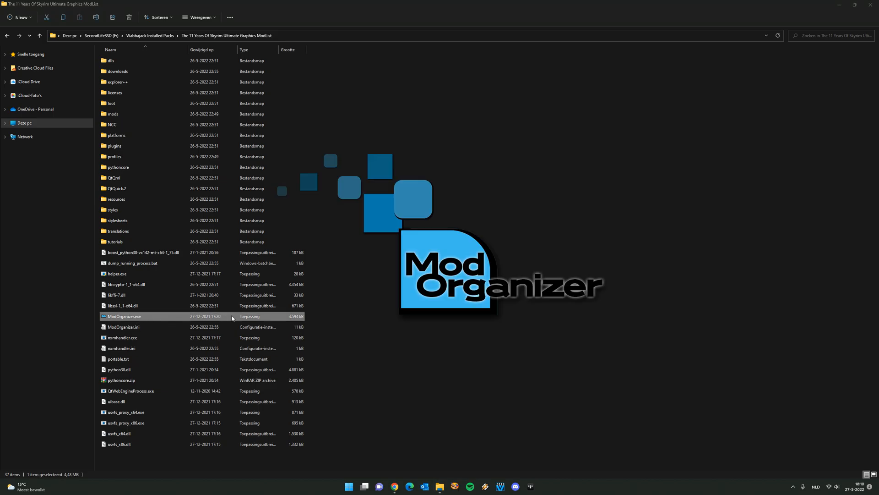
# Launch ModOrganizer.exe for the installed modlist and scroll through its mod list.
pyautogui.doubleClick(122, 316)
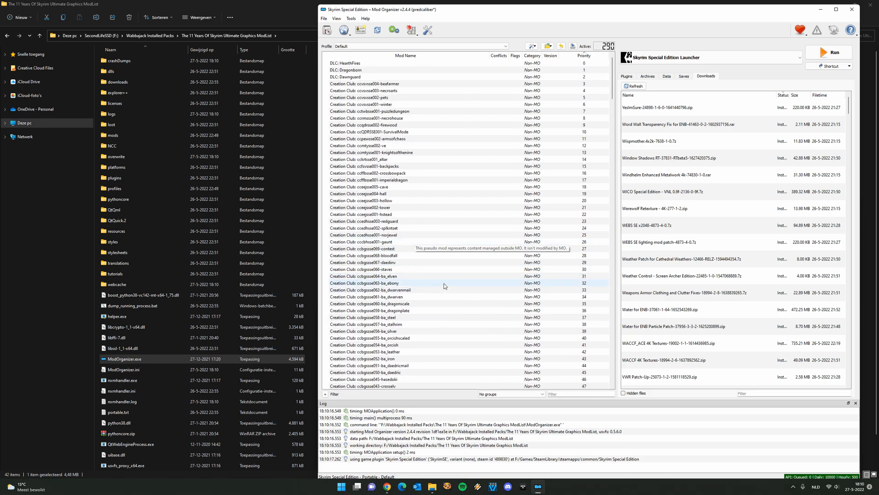
pyautogui.scroll(-3)
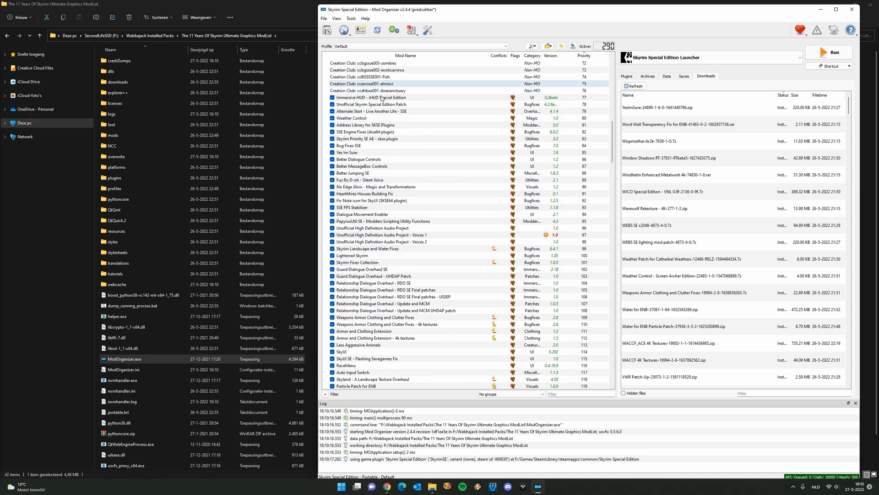
pyautogui.scroll(-3)
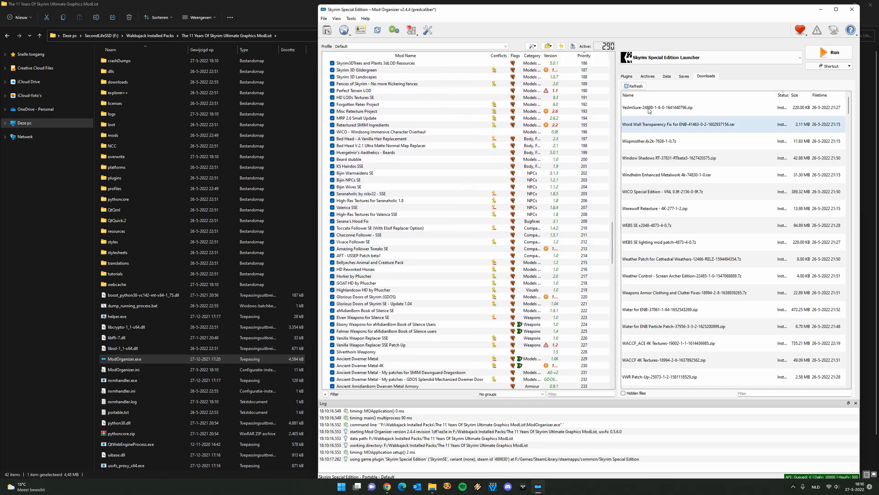
# Show the modlist's Plugins load order and scroll through it.
pyautogui.click(626, 76)
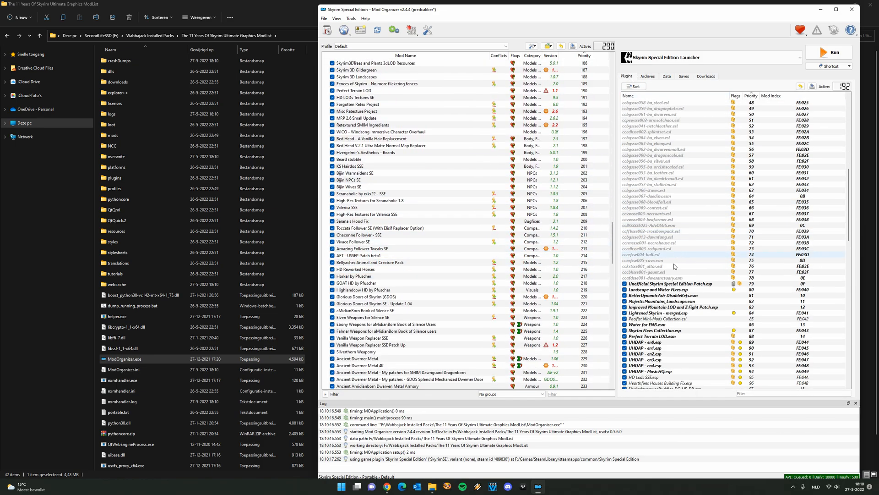
pyautogui.scroll(-3)
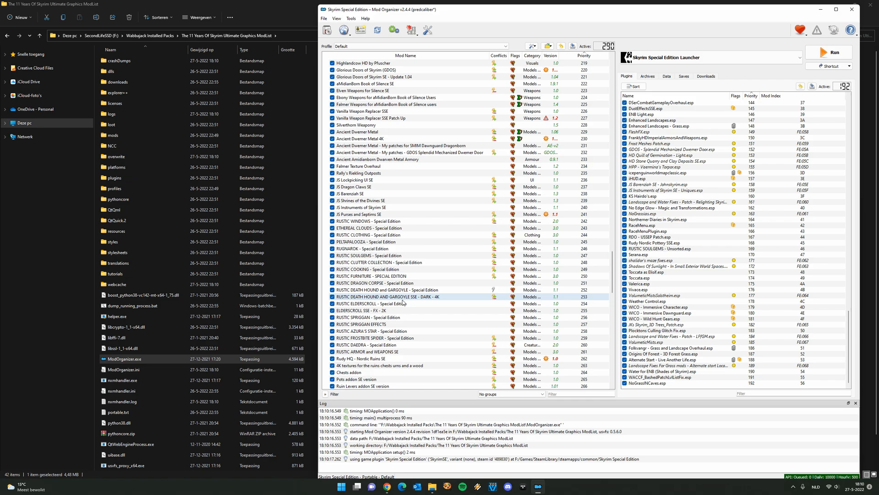
pyautogui.scroll(-3)
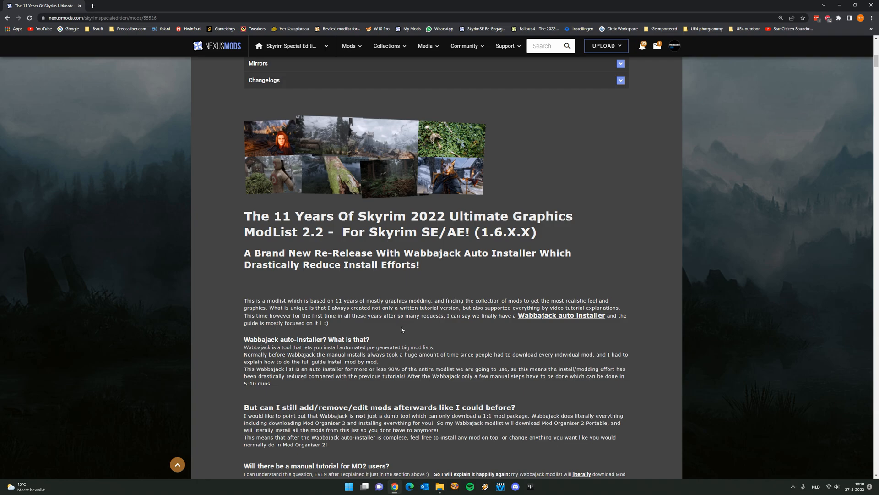
pyautogui.moveTo(398, 330)
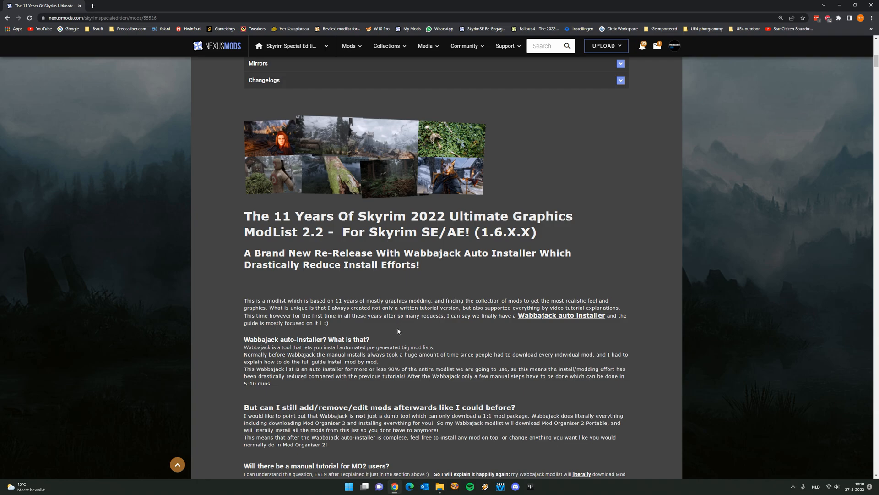
pyautogui.moveTo(394, 332)
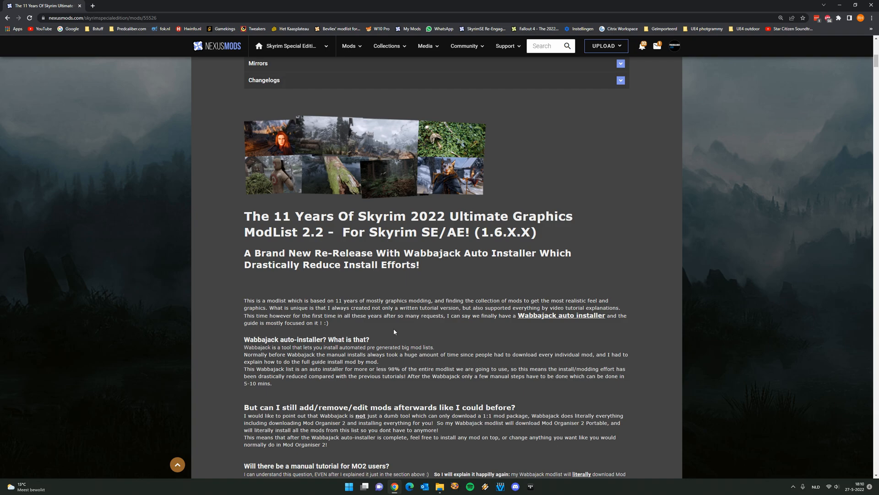
pyautogui.moveTo(393, 328)
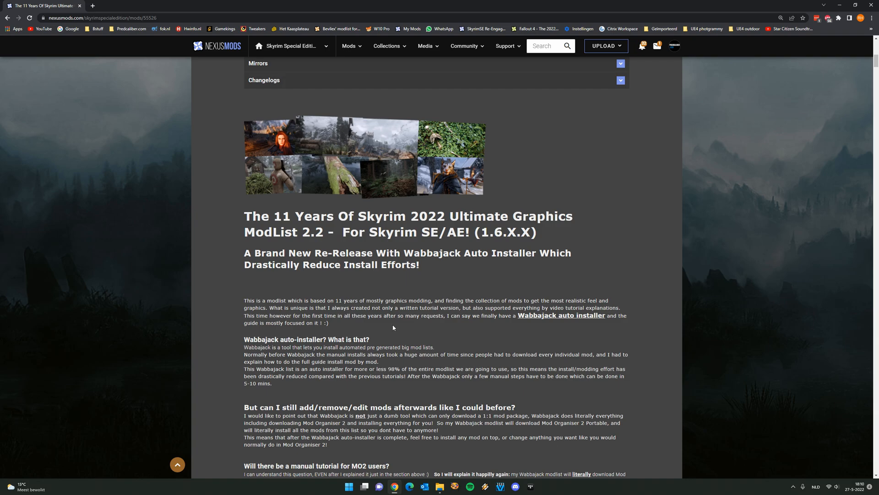
pyautogui.moveTo(393, 327)
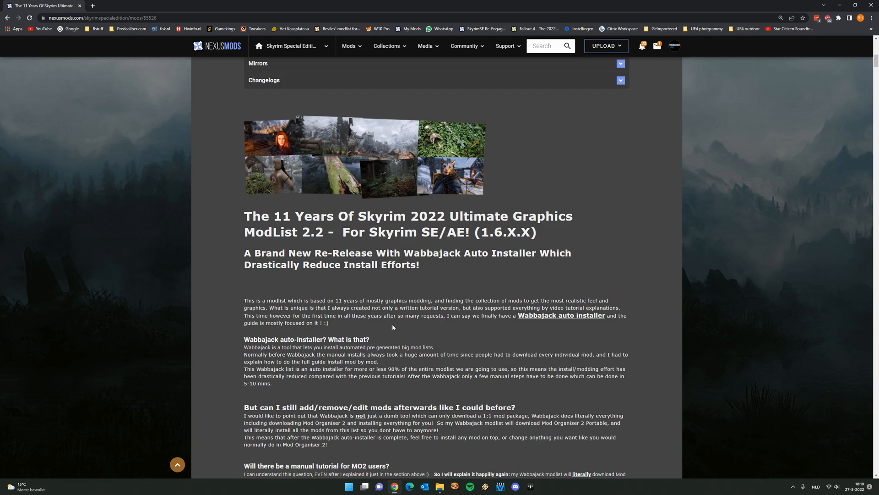
pyautogui.moveTo(391, 327)
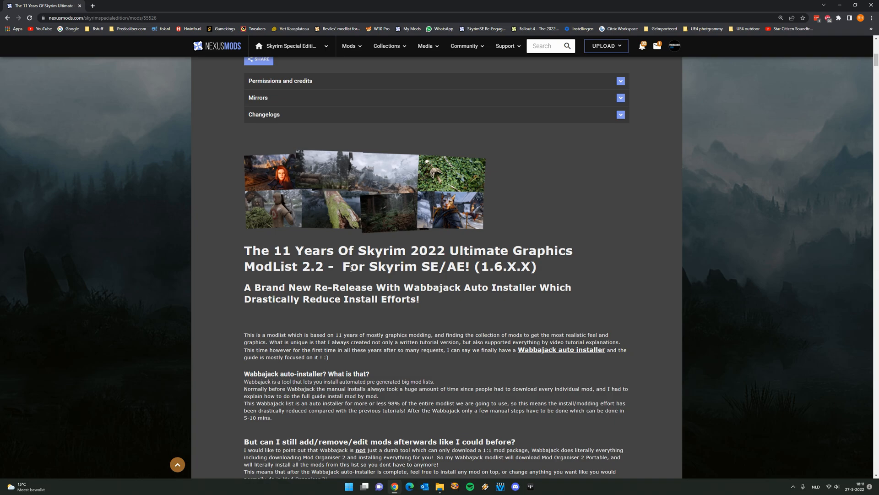
pyautogui.moveTo(396, 329)
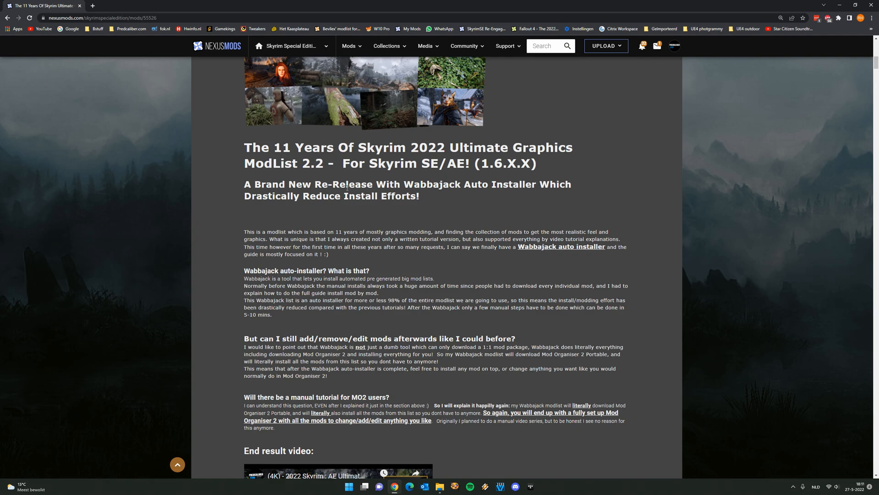
pyautogui.moveTo(474, 254)
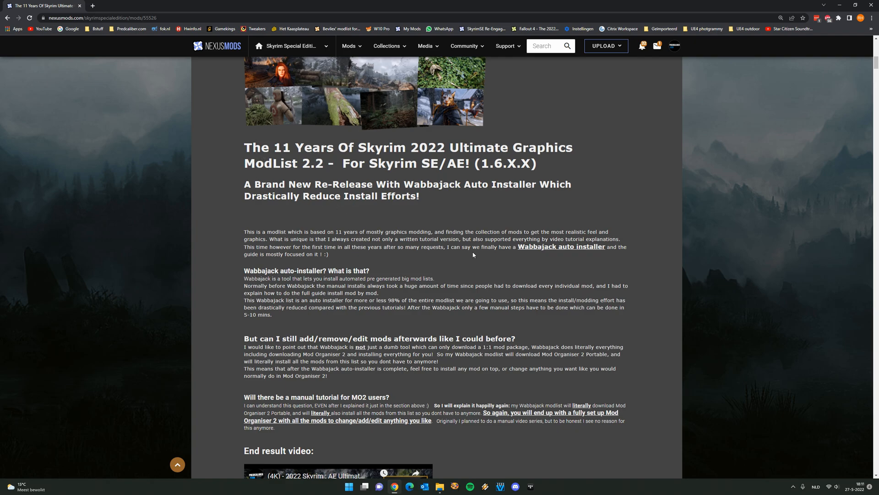
# Scroll the modlist description down to the End result video section.
pyautogui.scroll(-3)
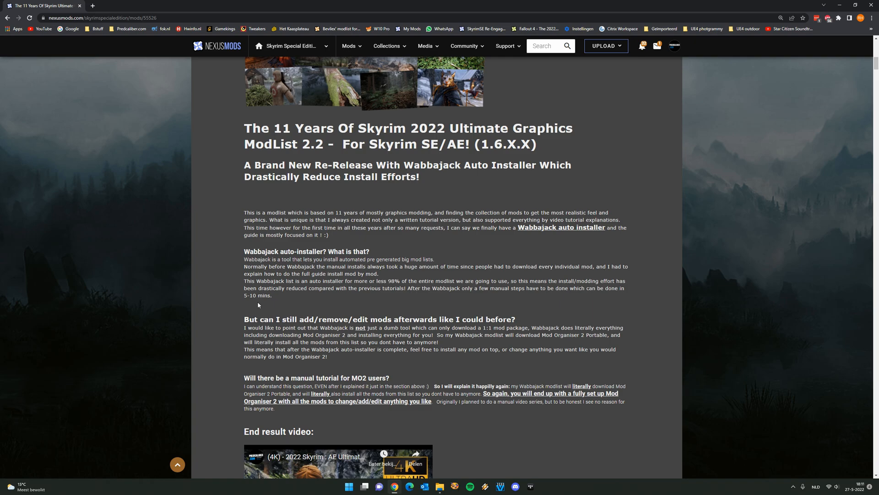
pyautogui.scroll(-3)
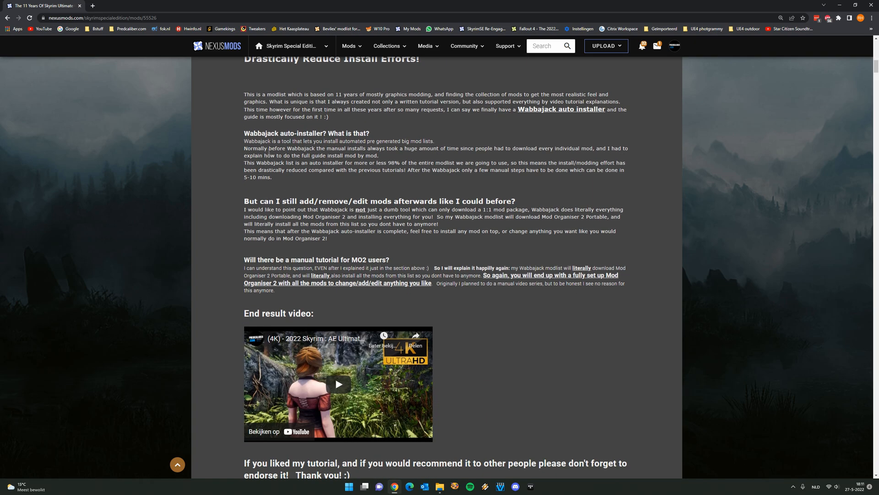
pyautogui.moveTo(383, 254)
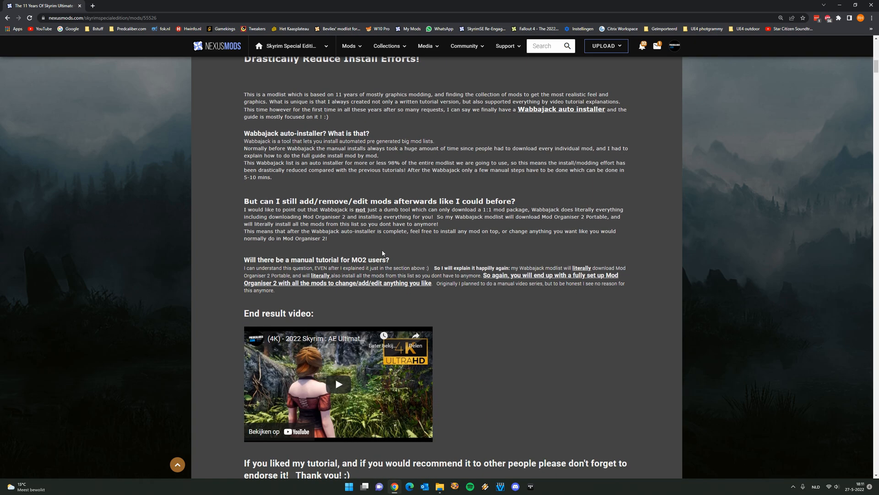
pyautogui.scroll(3)
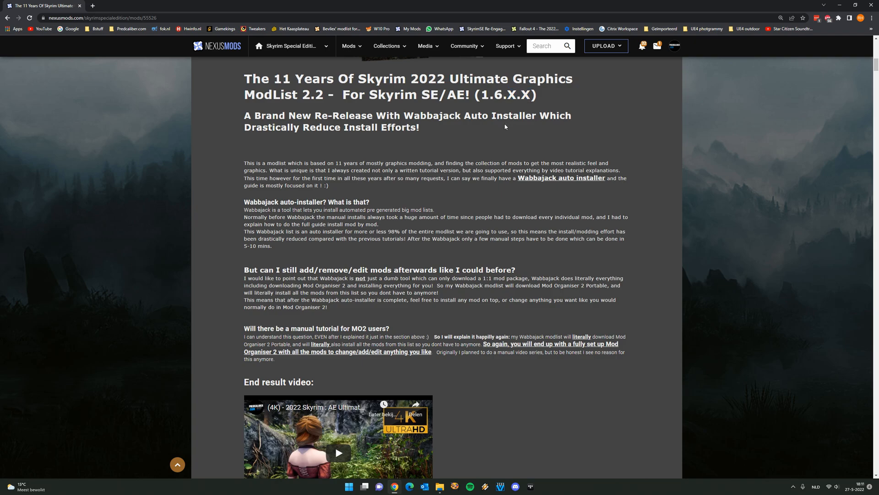
pyautogui.moveTo(417, 231)
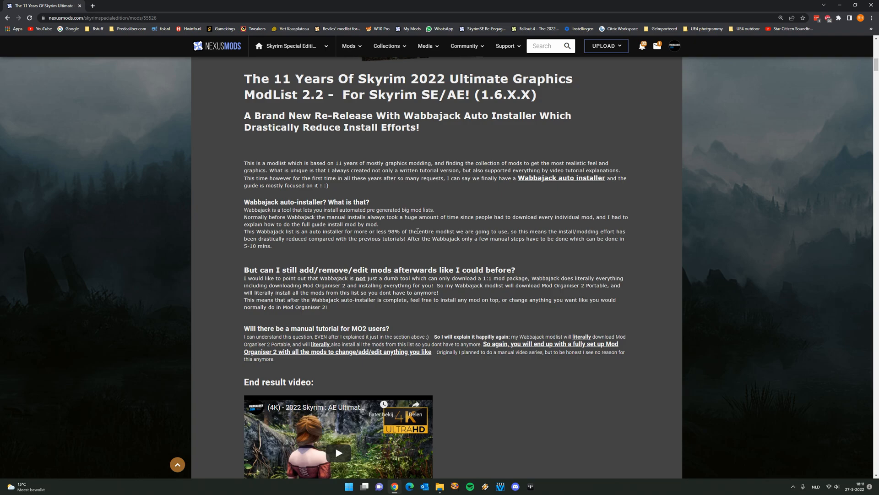
pyautogui.moveTo(416, 245)
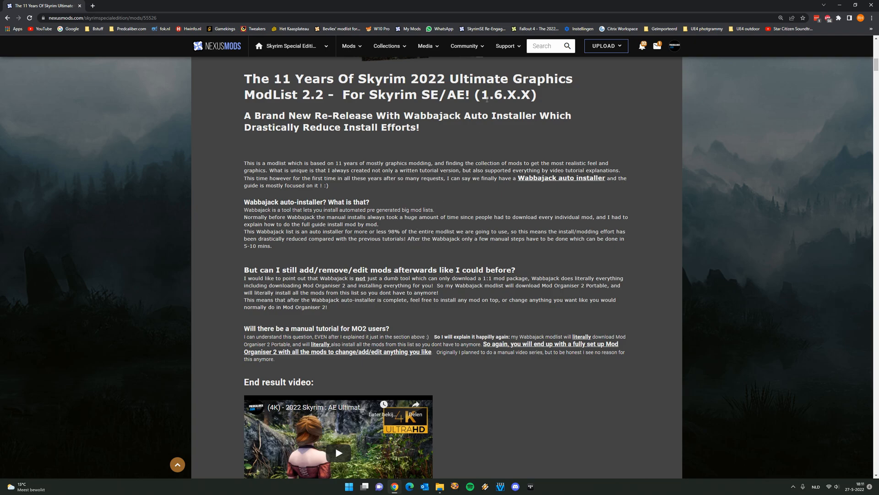
pyautogui.moveTo(491, 185)
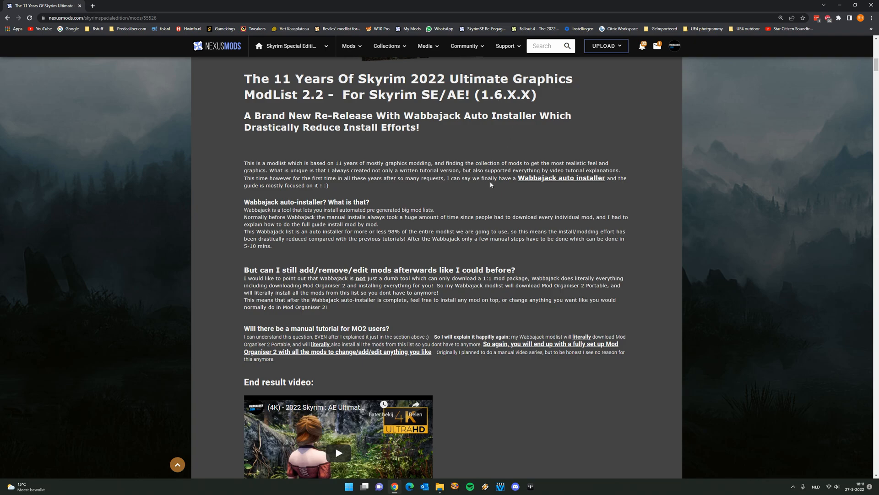
pyautogui.moveTo(428, 278)
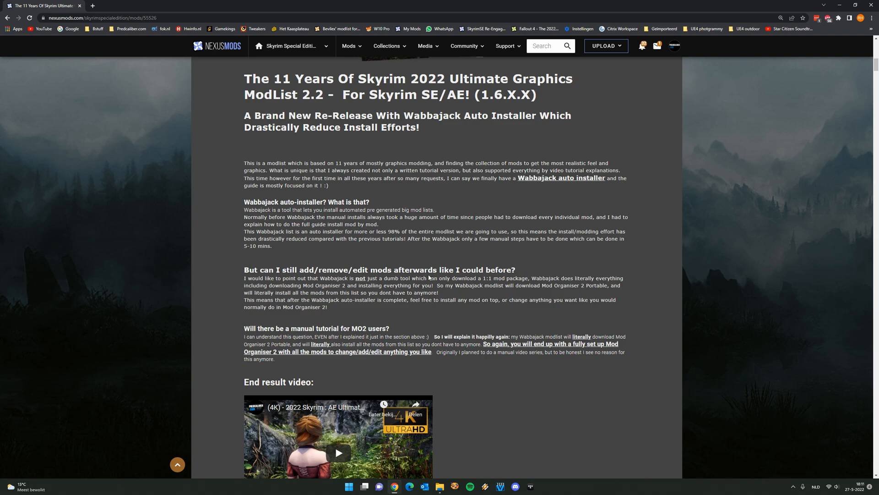
pyautogui.moveTo(421, 263)
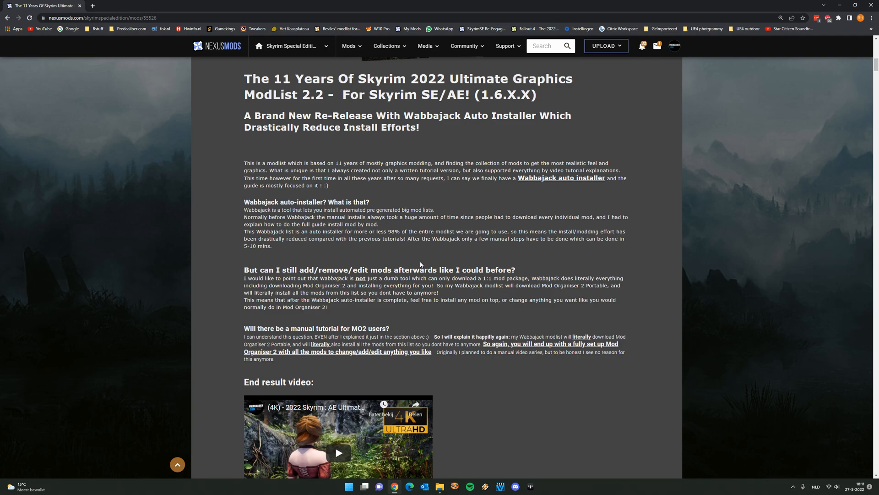
pyautogui.moveTo(447, 251)
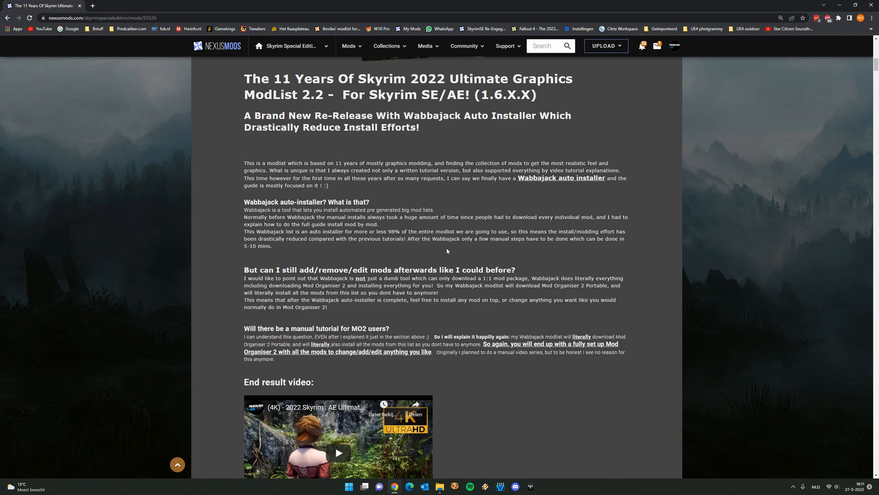
pyautogui.scroll(-3)
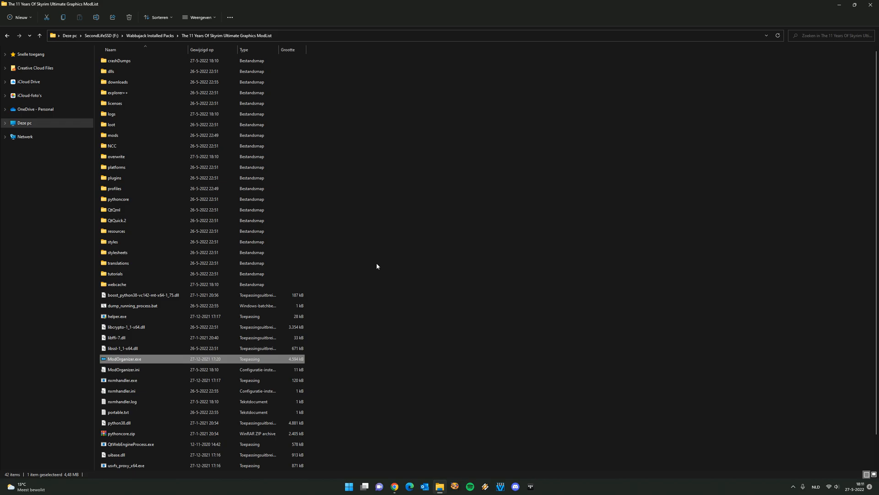
# Start ModOrganizer.exe again, then switch back to the modlist page in Chrome.
pyautogui.doubleClick(124, 358)
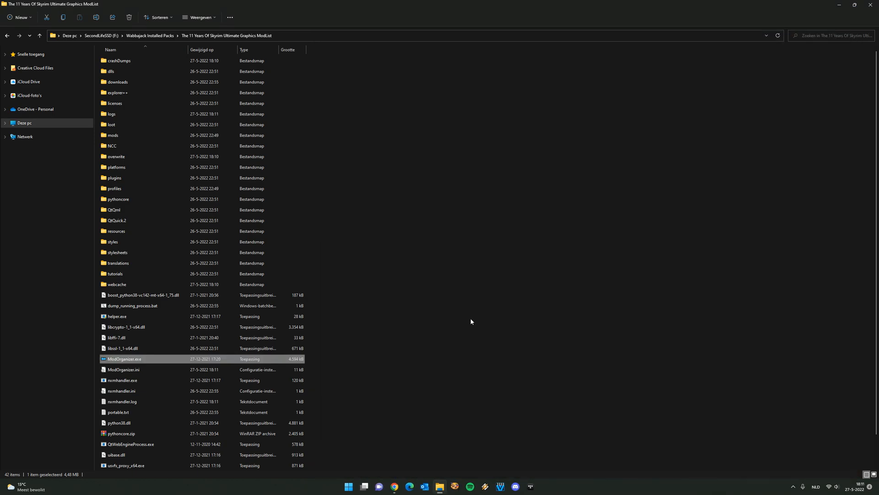
pyautogui.click(394, 487)
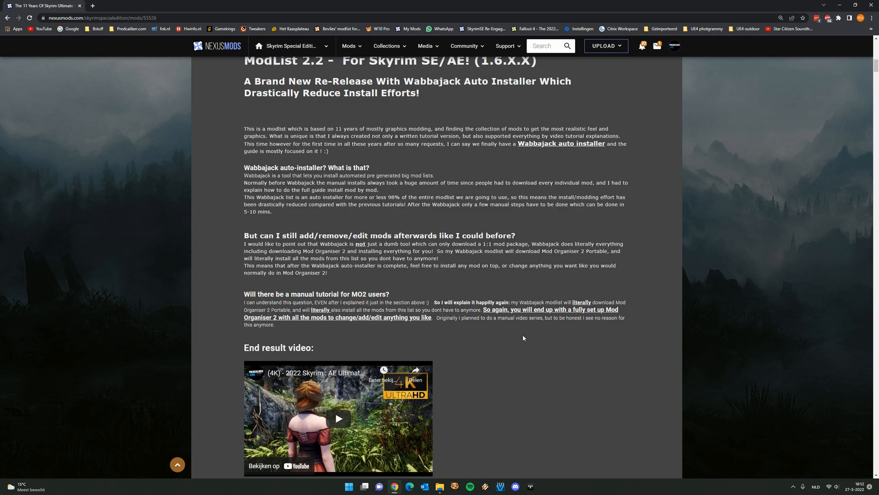
pyautogui.moveTo(511, 339)
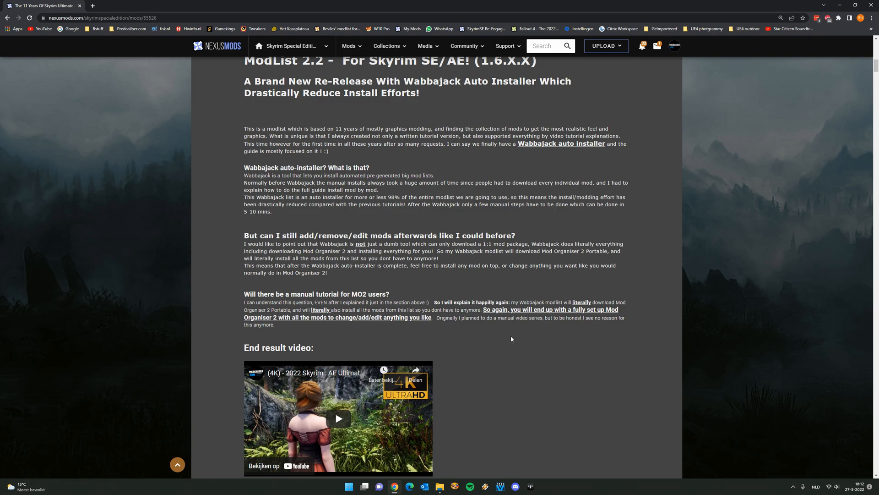
pyautogui.moveTo(453, 331)
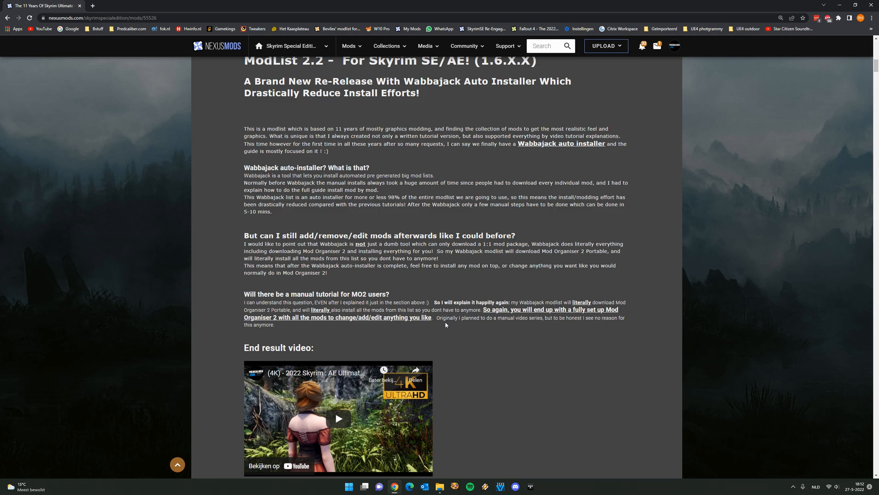
pyautogui.moveTo(427, 343)
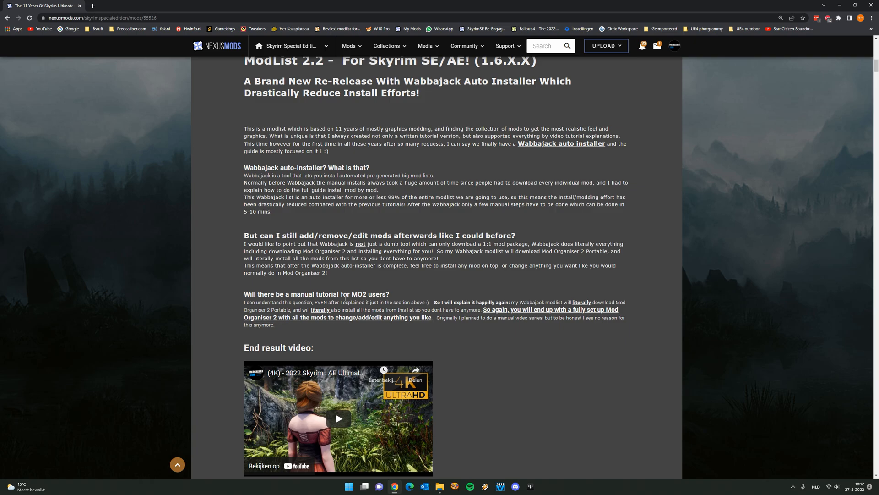
pyautogui.moveTo(441, 330)
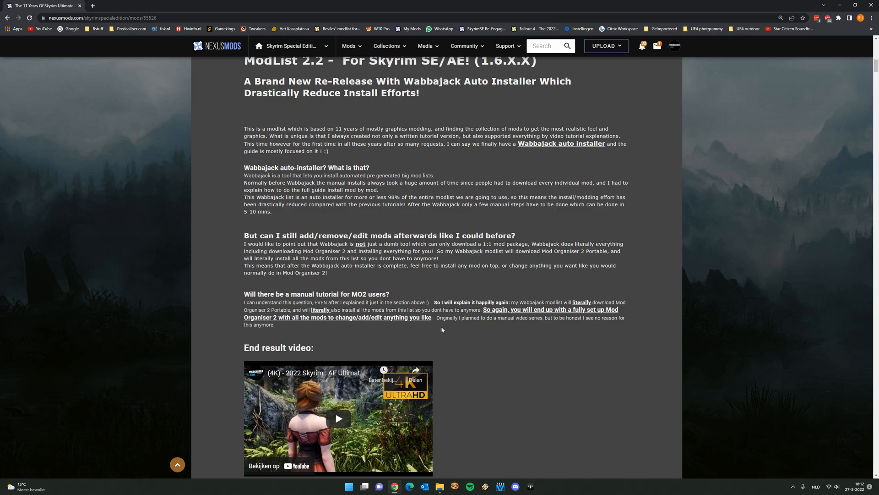
# Scroll past the end result video to the How to install + requirements heading.
pyautogui.scroll(-3)
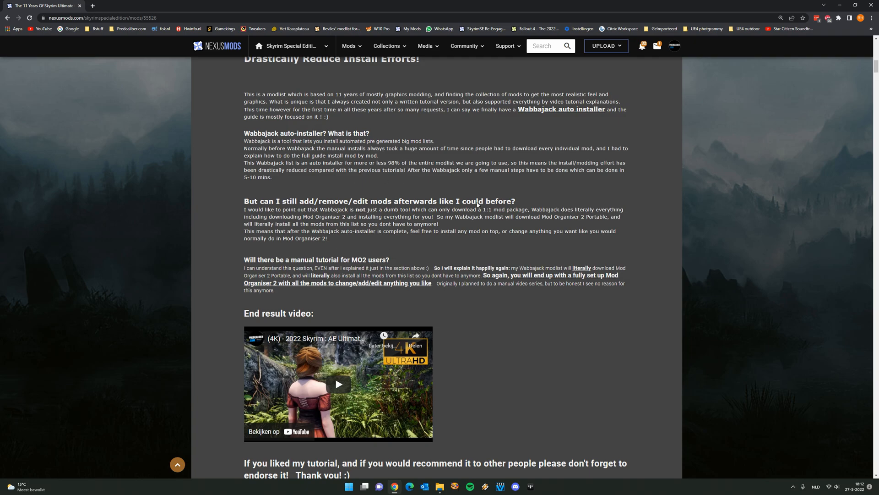
pyautogui.scroll(-3)
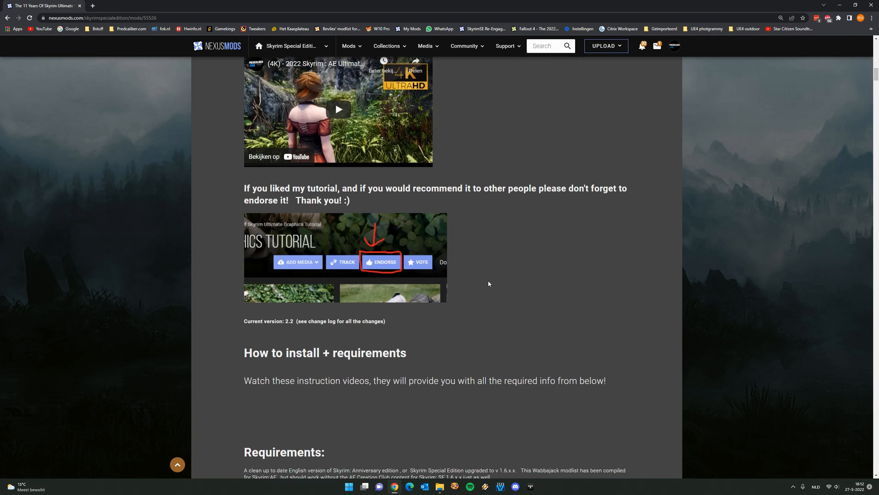
pyautogui.scroll(-3)
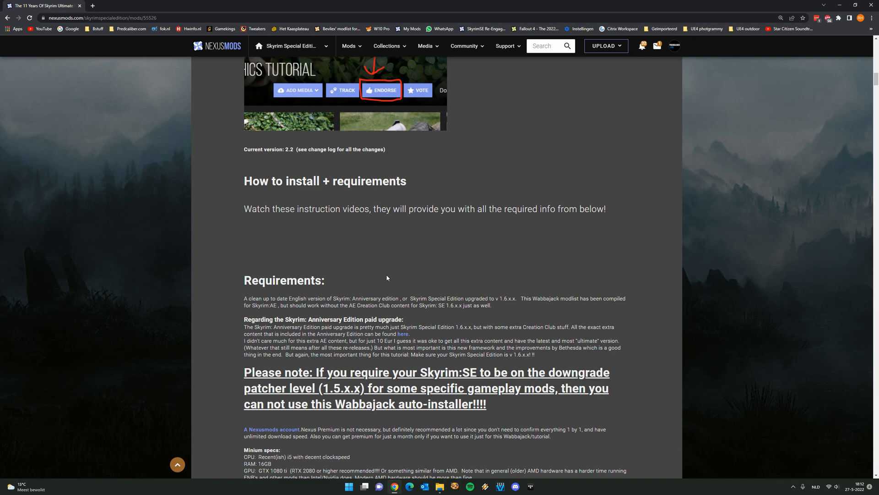
pyautogui.moveTo(255, 223)
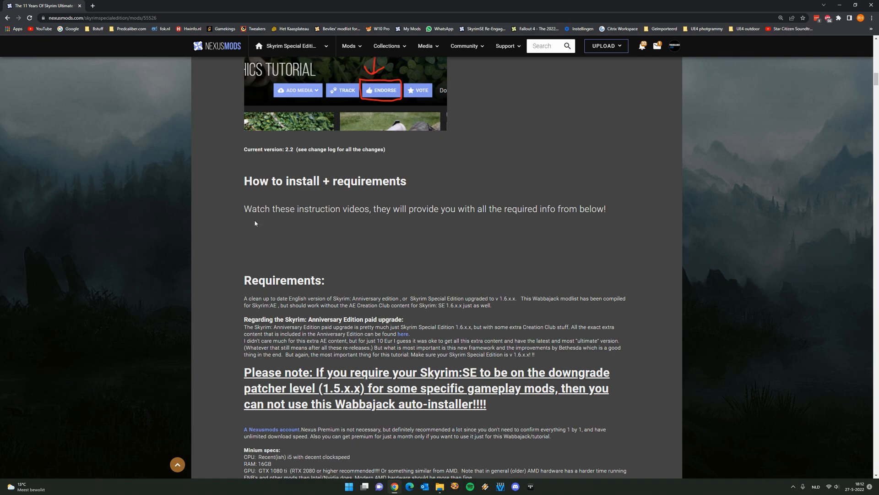
pyautogui.moveTo(416, 280)
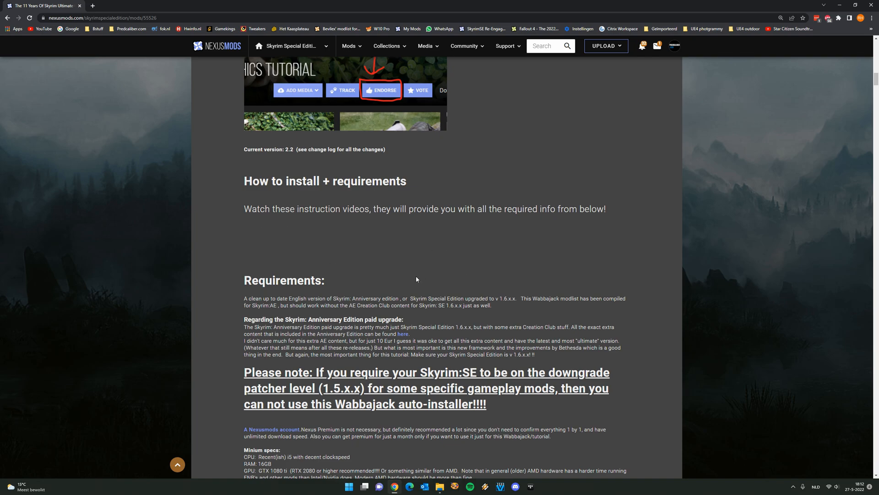
pyautogui.moveTo(359, 259)
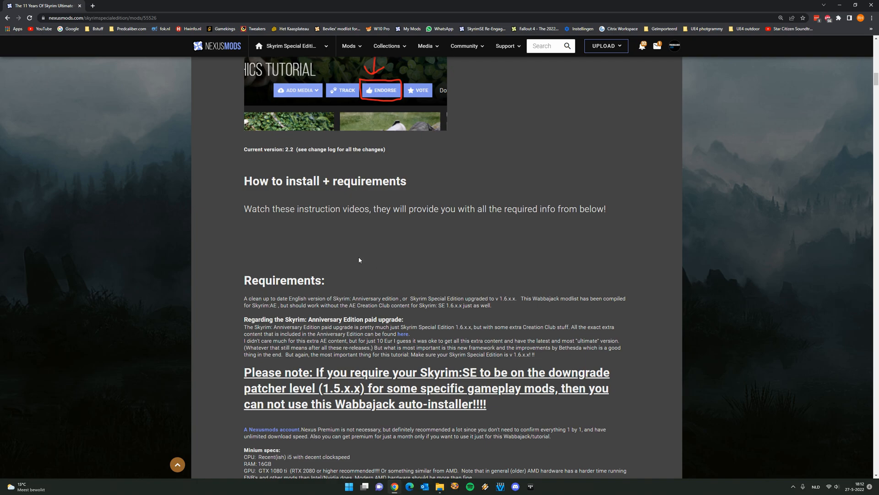
pyautogui.moveTo(383, 317)
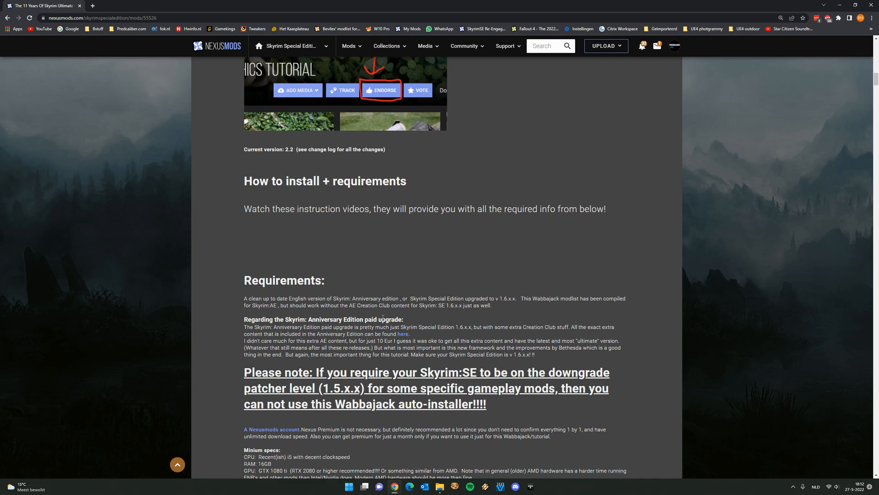
pyautogui.moveTo(433, 240)
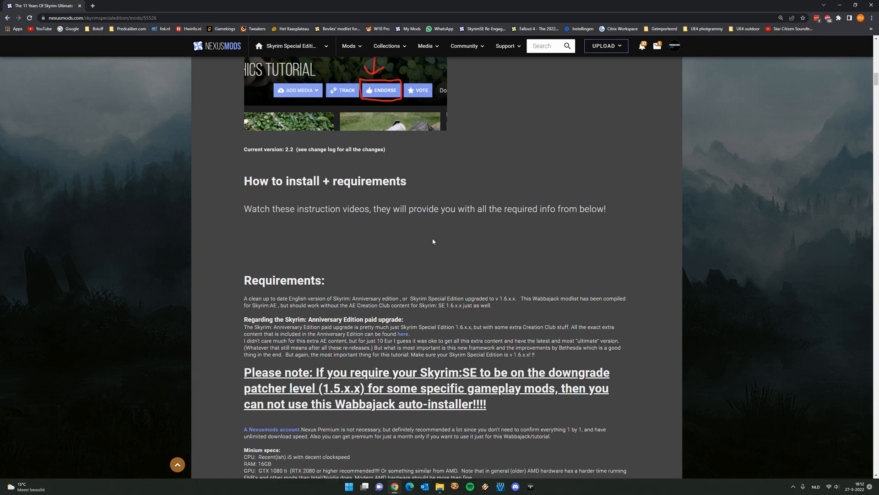
pyautogui.moveTo(438, 239)
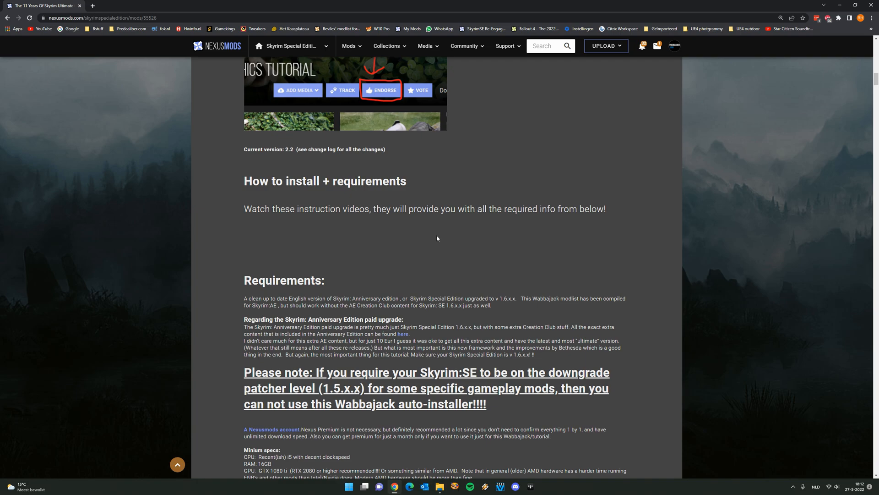
pyautogui.scroll(-3)
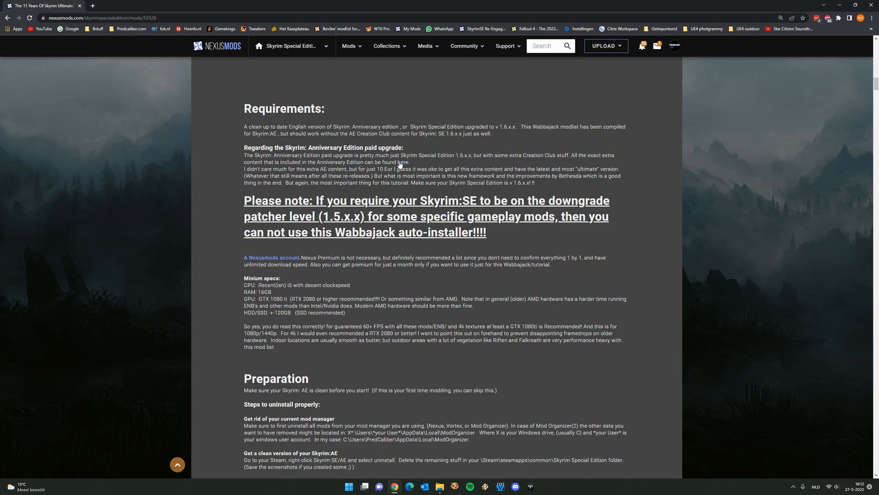
pyautogui.moveTo(403, 163)
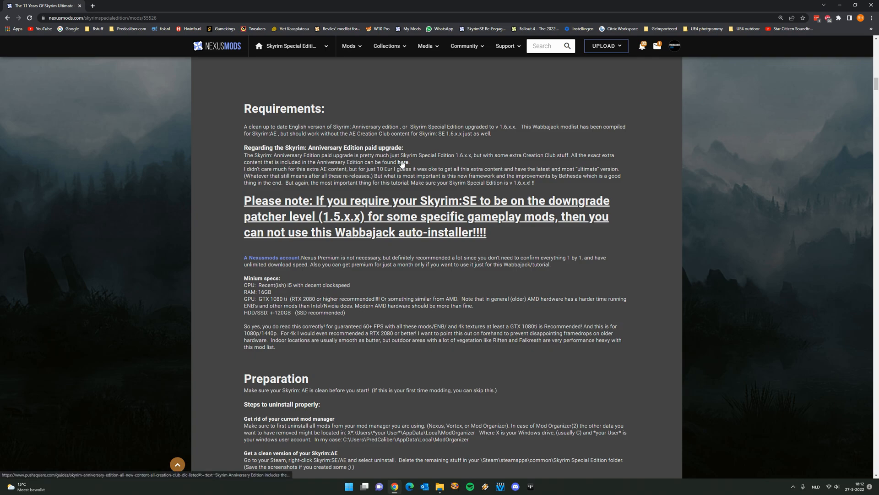
pyautogui.moveTo(402, 162)
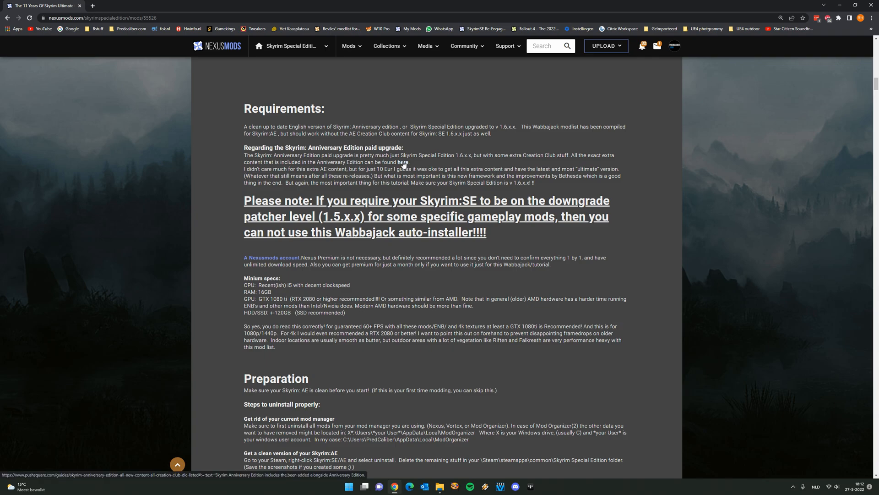
# Follow the 'here' link to the Anniversary Edition extra content guide.
pyautogui.click(403, 163)
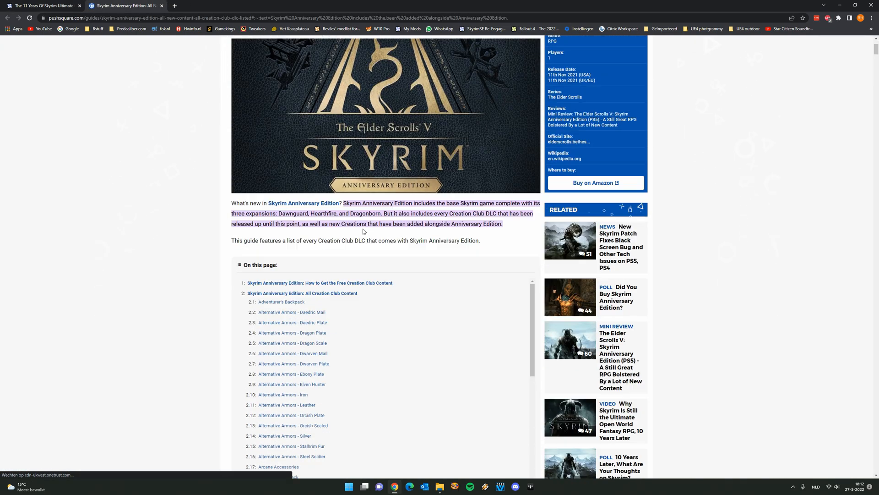
# Scroll through Push Square's Creation Club content list, then return to the 11 Years Of Skyrim tab.
pyautogui.scroll(-3)
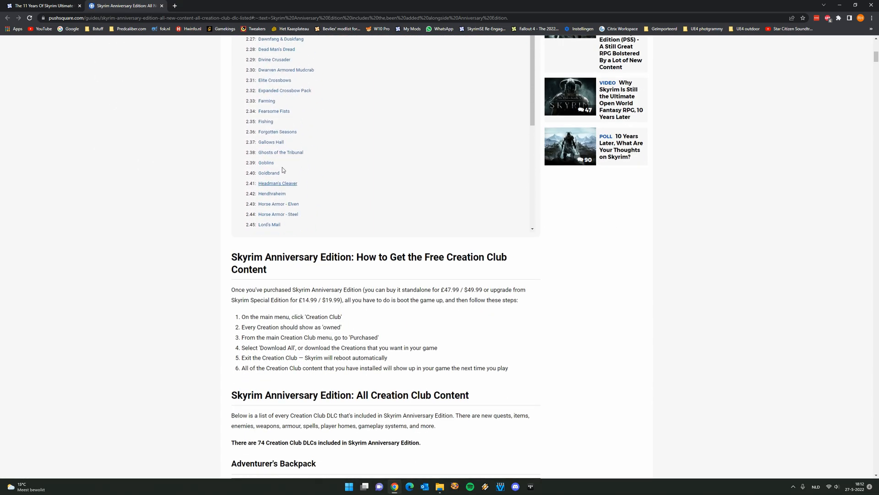
pyautogui.scroll(-3)
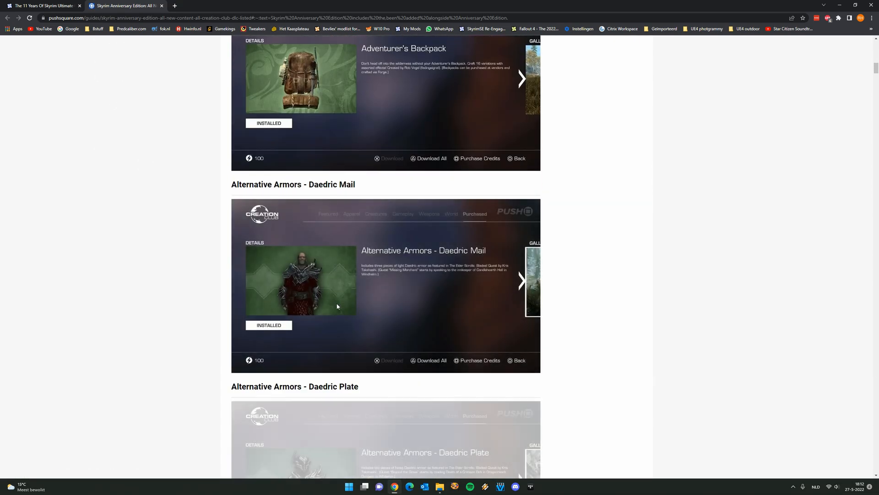
pyautogui.scroll(-3)
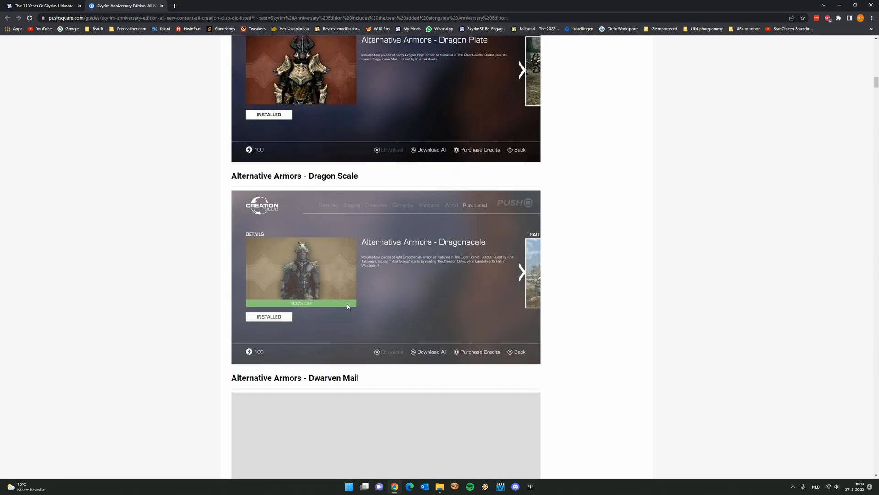
pyautogui.scroll(-3)
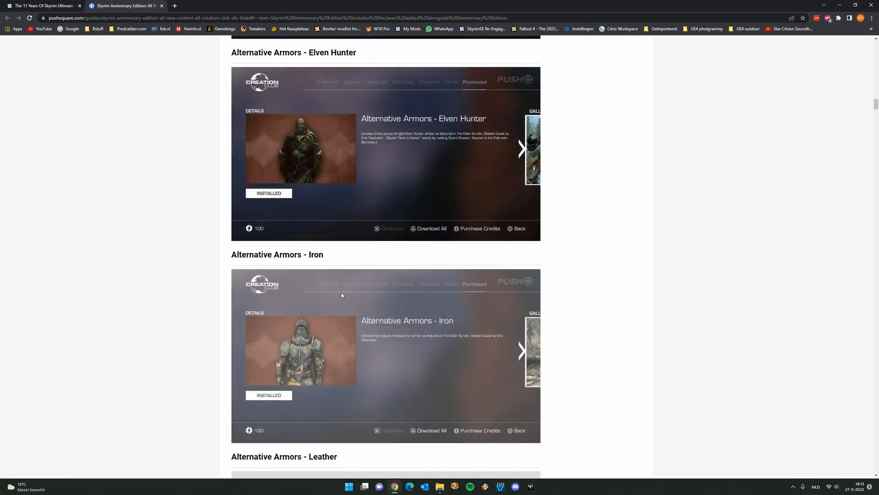
pyautogui.scroll(-3)
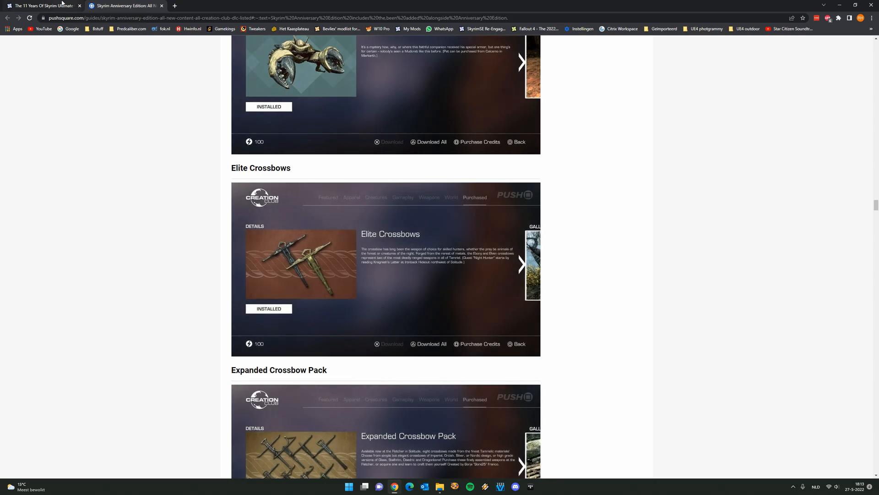
pyautogui.click(124, 6)
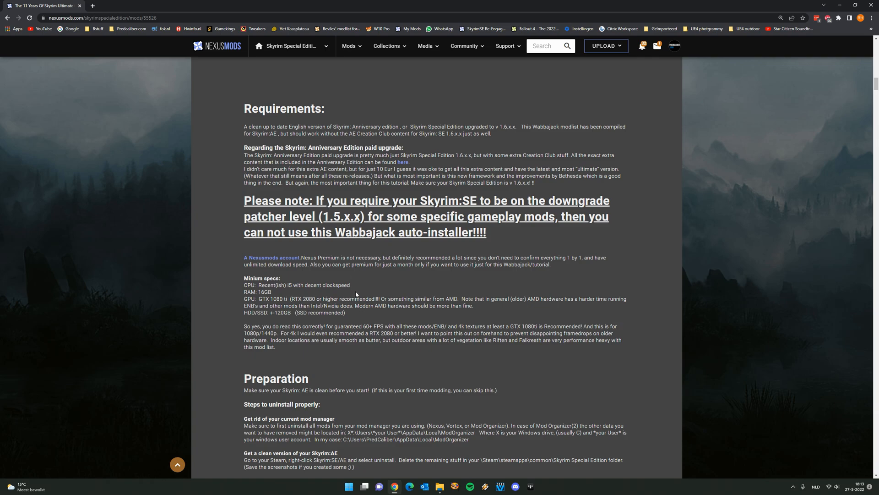
pyautogui.moveTo(393, 295)
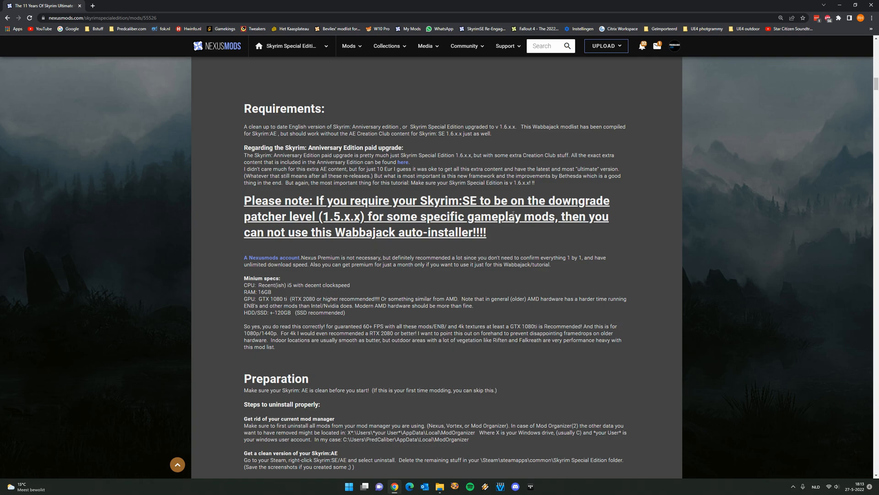
pyautogui.moveTo(513, 216)
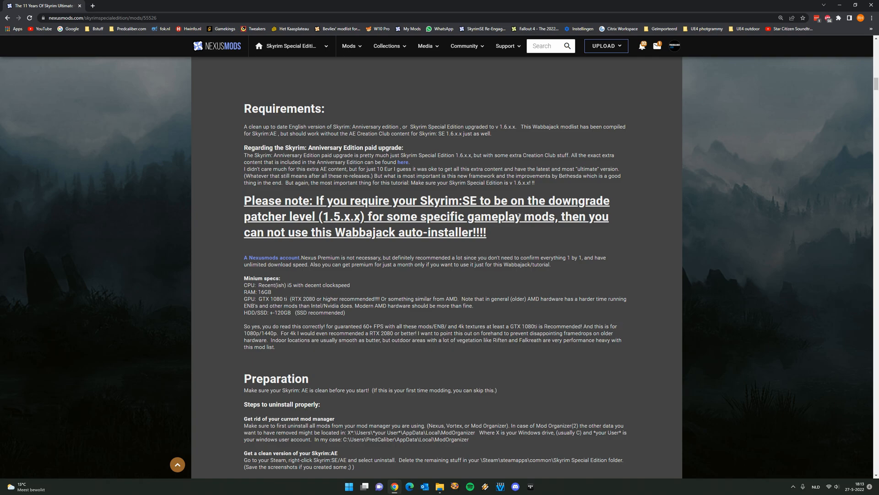
pyautogui.moveTo(443, 226)
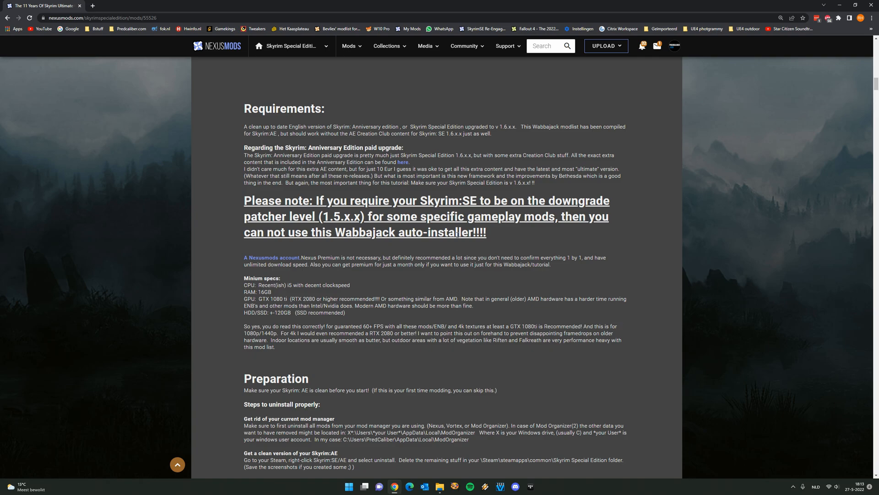
# Highlight text in the Requirements game-version warning and scroll toward the Preparation steps.
pyautogui.moveTo(331, 216); pyautogui.dragTo(372, 216)
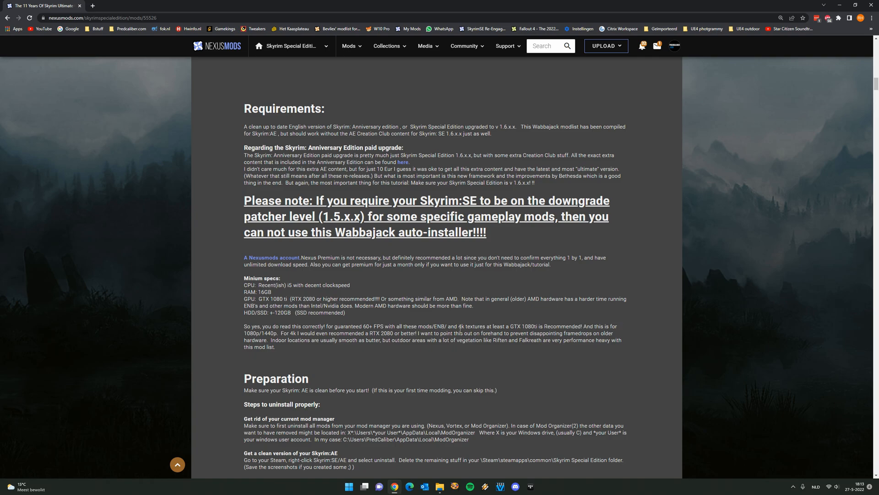
pyautogui.moveTo(488, 243)
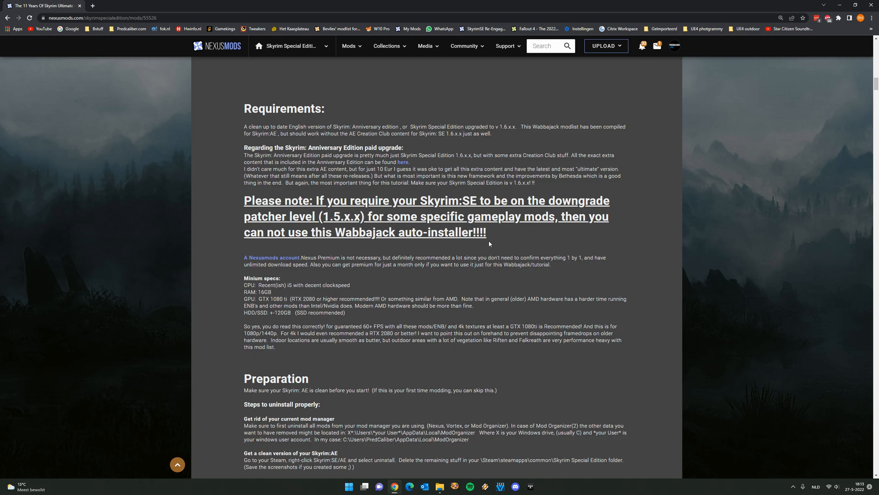
pyautogui.scroll(-3)
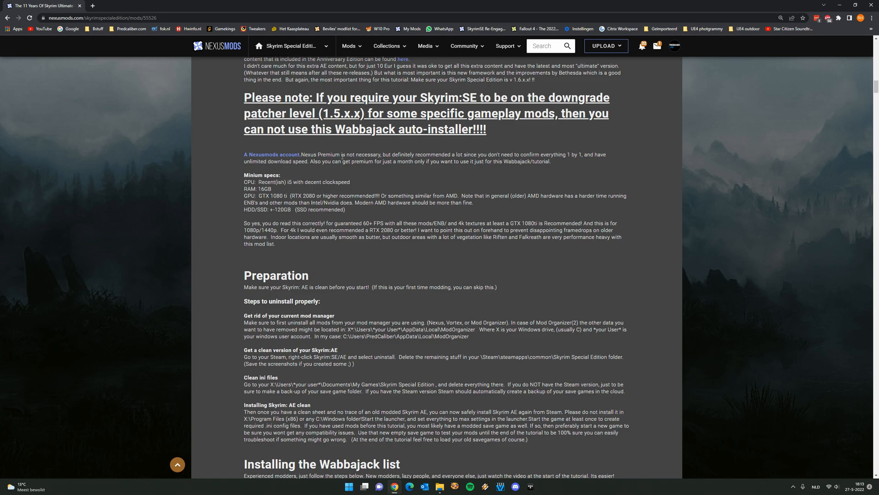
pyautogui.moveTo(373, 193)
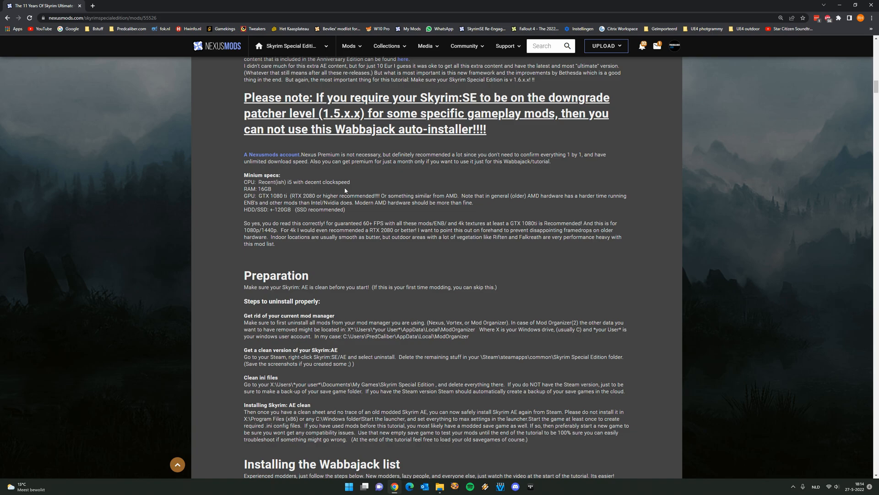
pyautogui.moveTo(344, 192)
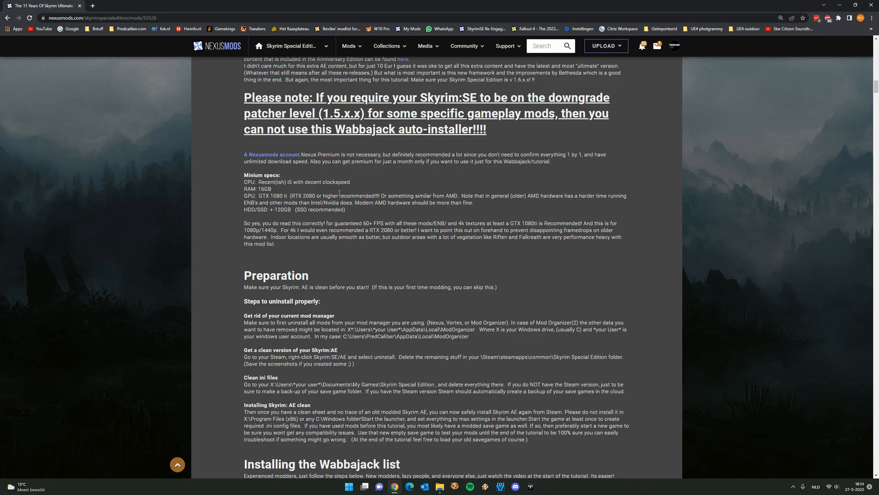
# Scroll through the Preparation and Installing the Wabbajack list sections.
pyautogui.scroll(-3)
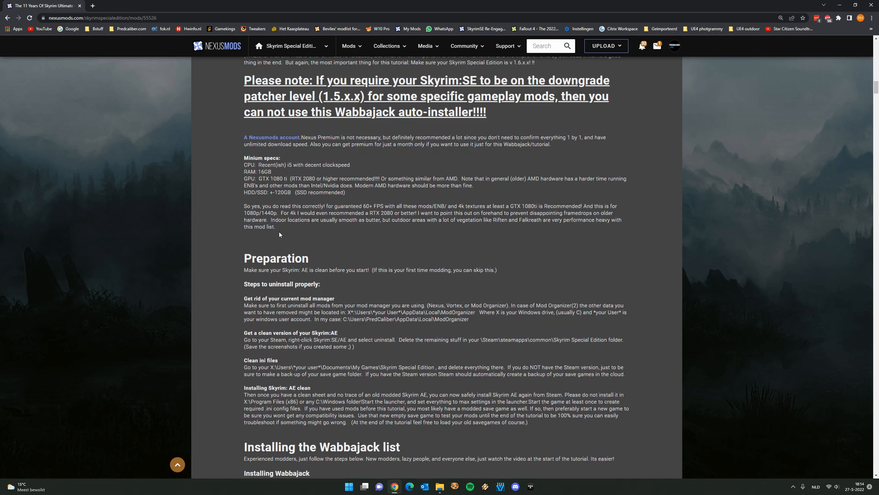
pyautogui.scroll(-3)
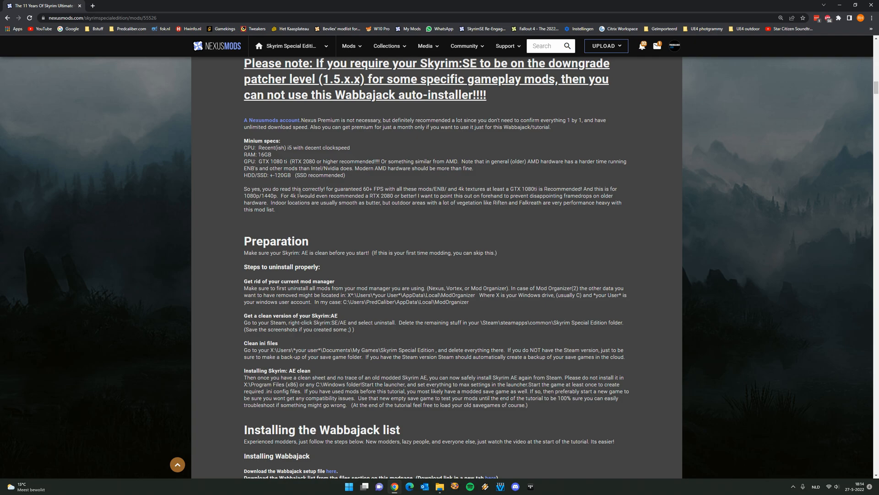
pyautogui.scroll(-3)
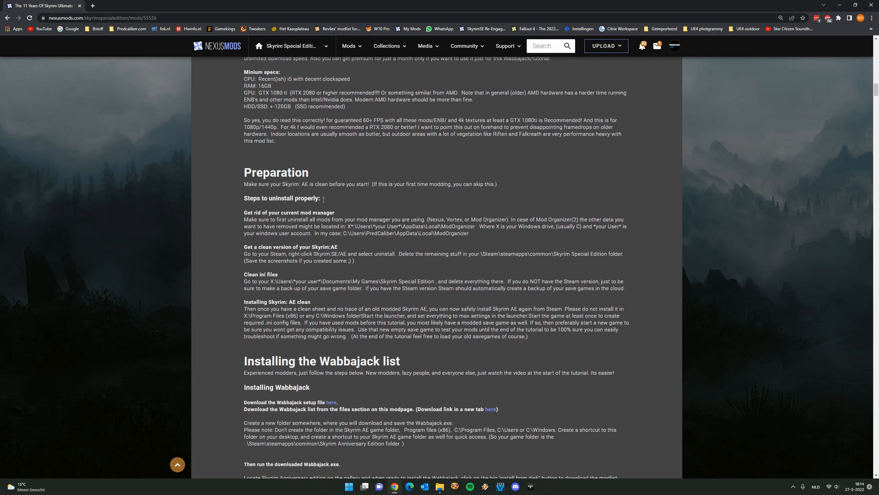
pyautogui.moveTo(307, 271)
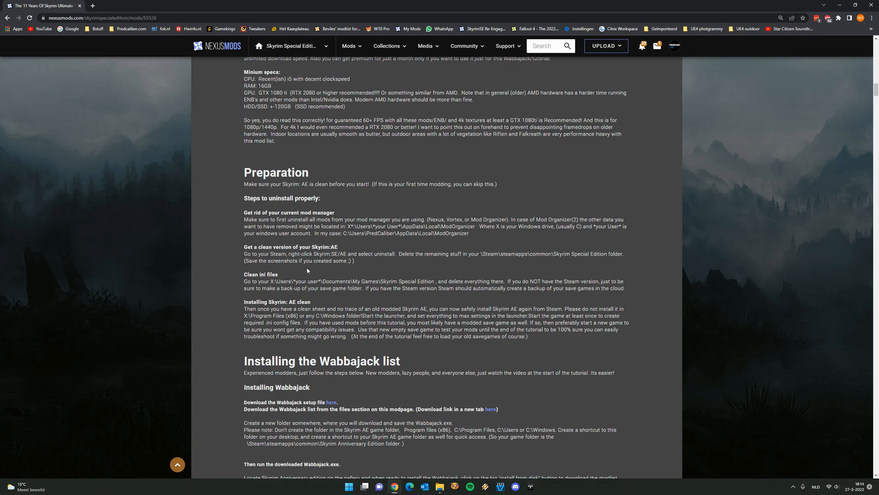
pyautogui.scroll(-3)
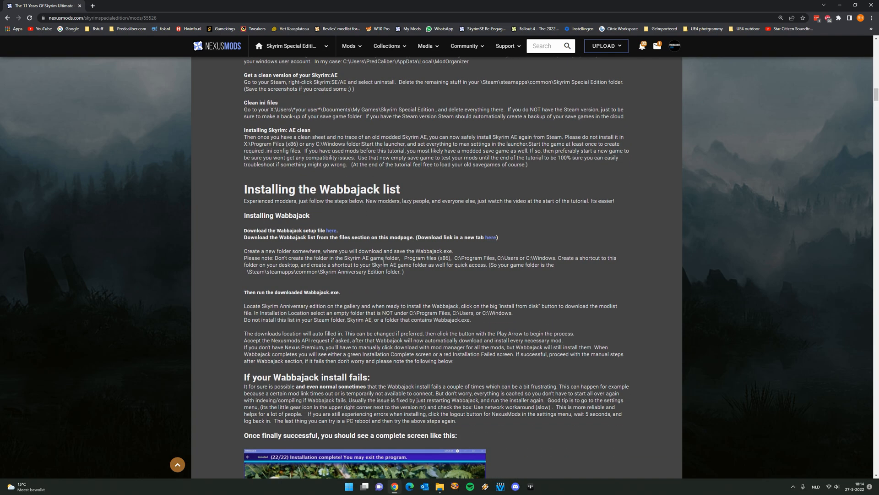
# Scroll past the install-fails tips and completion screenshot to Manual steps after Wabbajack.
pyautogui.scroll(-3)
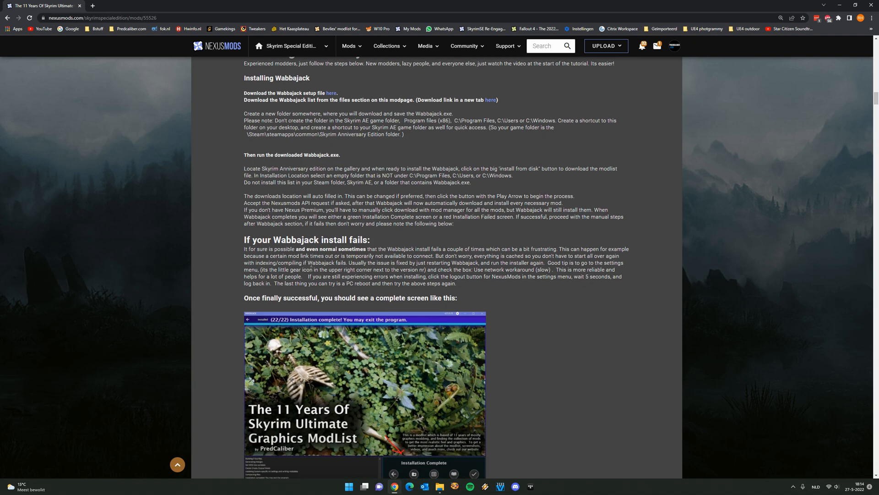
pyautogui.scroll(-3)
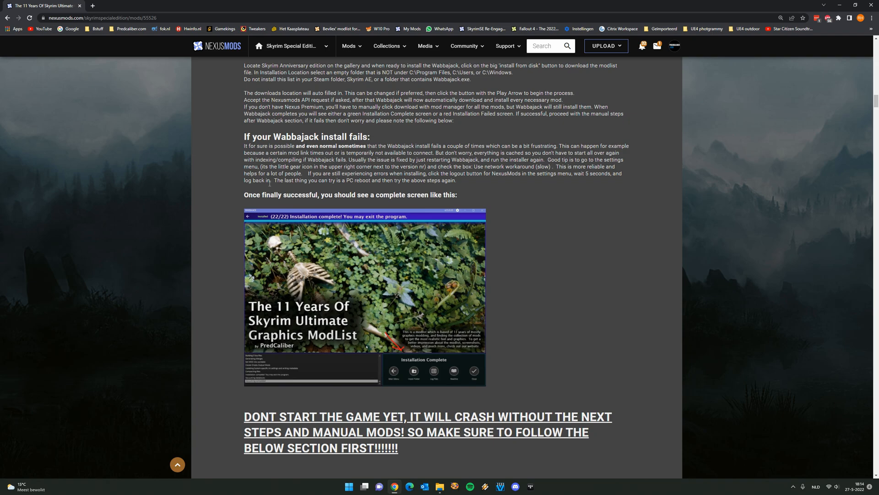
pyautogui.moveTo(391, 280)
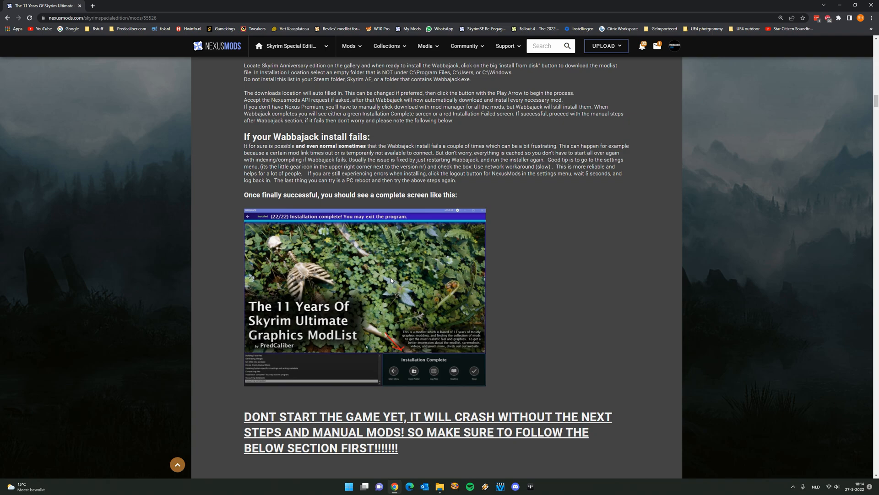
pyautogui.moveTo(400, 278)
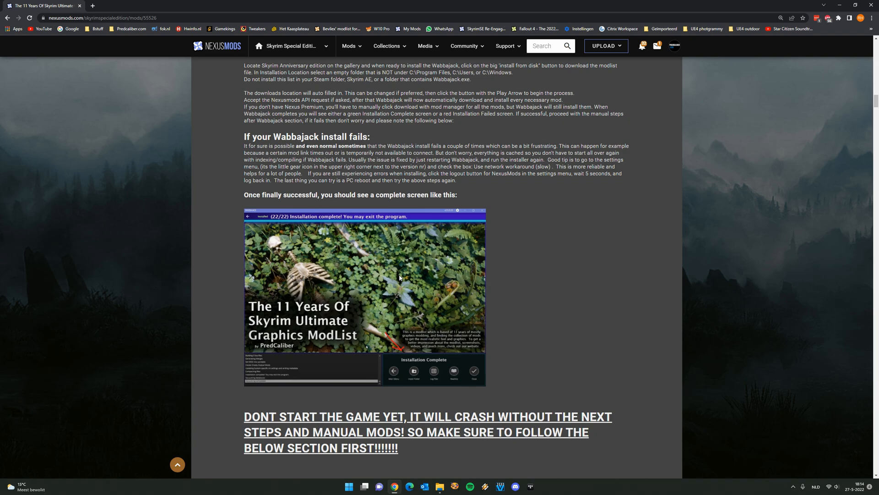
pyautogui.moveTo(403, 278)
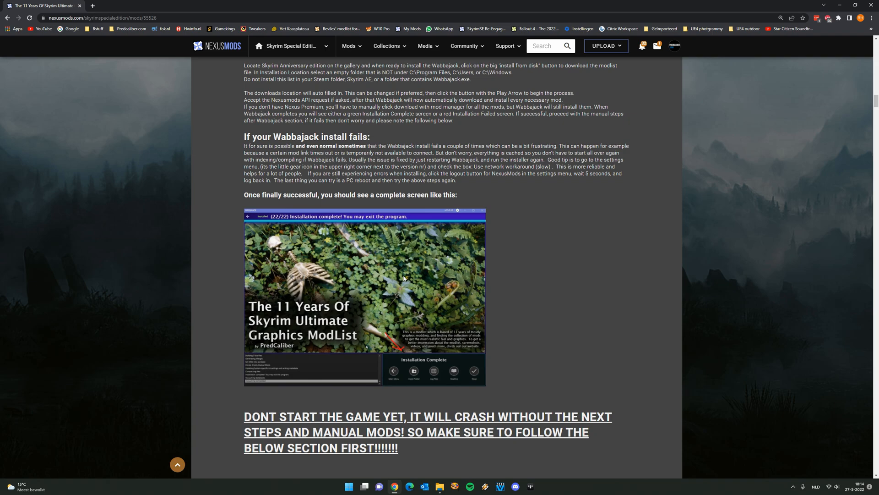
pyautogui.moveTo(400, 273)
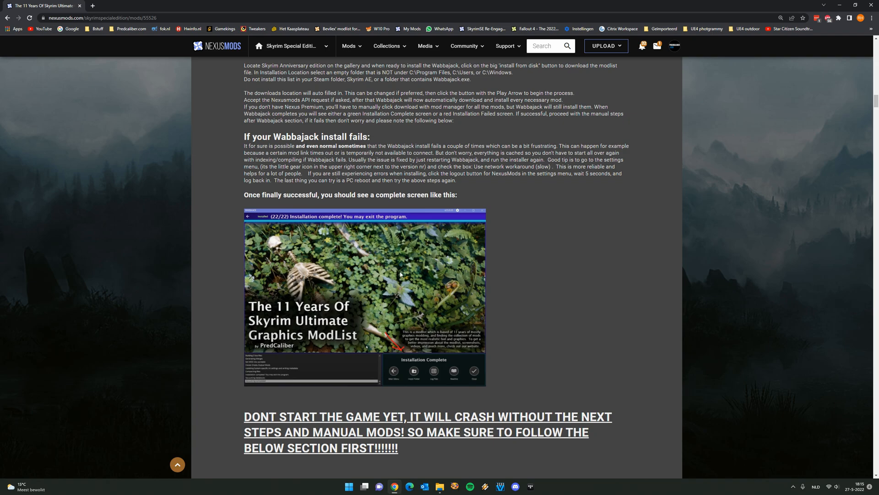
pyautogui.scroll(-3)
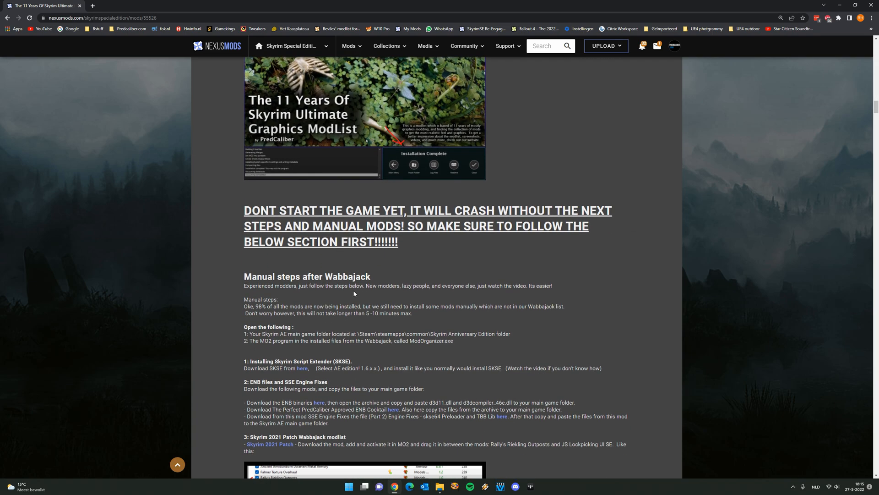
# Read the Manual steps after Wabbajack section, highlighting a line of its text.
pyautogui.scroll(-3)
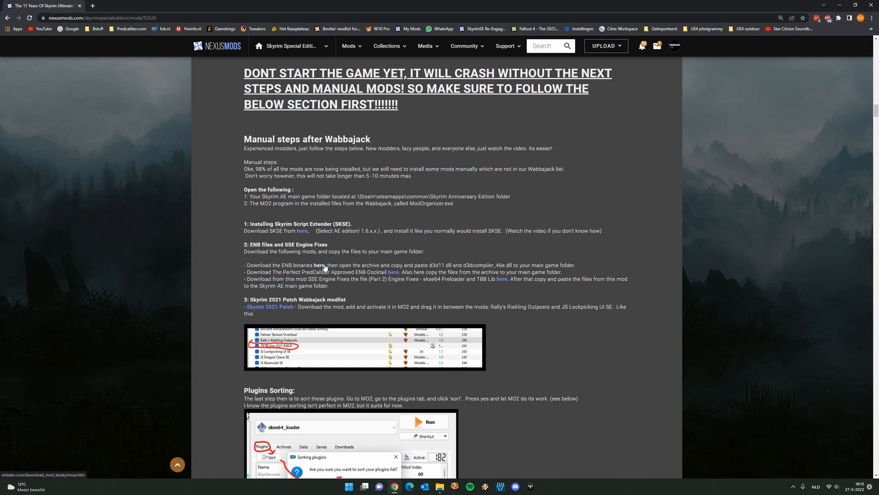
pyautogui.moveTo(393, 274)
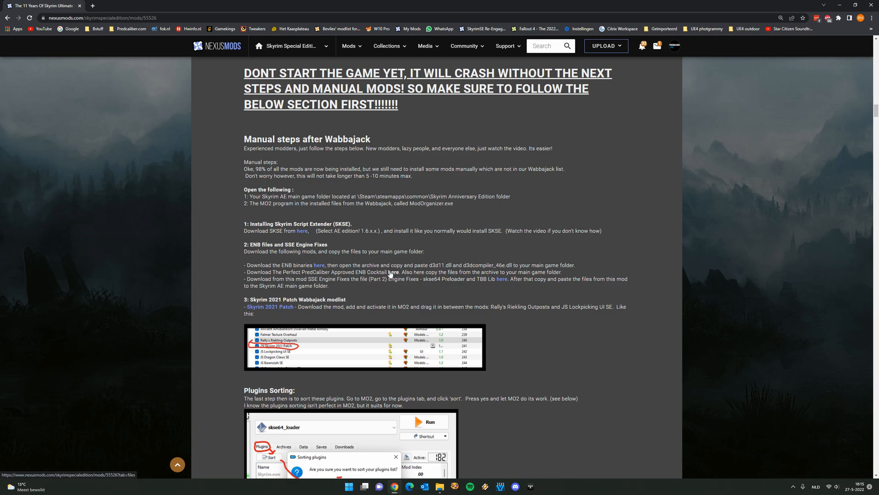
pyautogui.moveTo(420, 278); pyautogui.dragTo(442, 279)
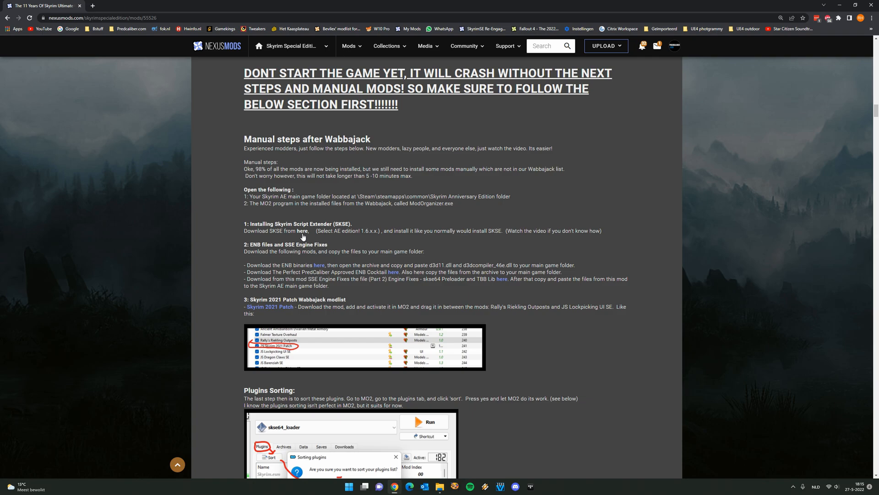
pyautogui.moveTo(393, 272)
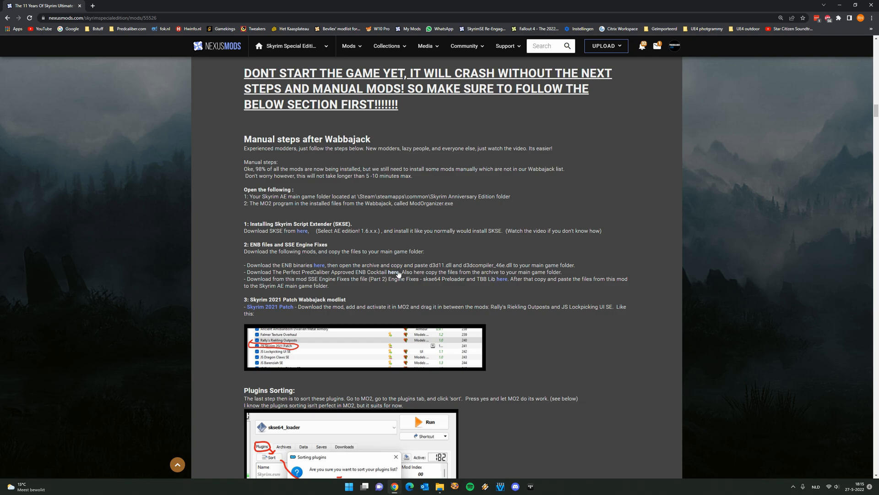
pyautogui.moveTo(393, 272)
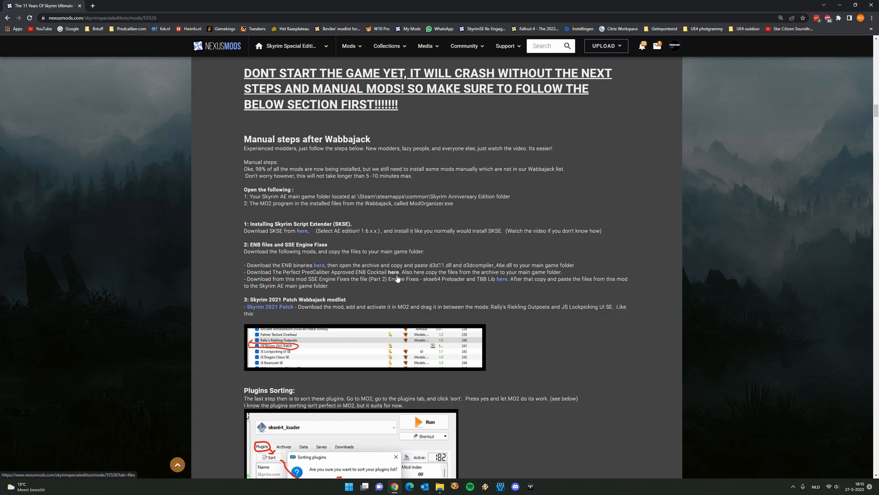
pyautogui.moveTo(392, 272)
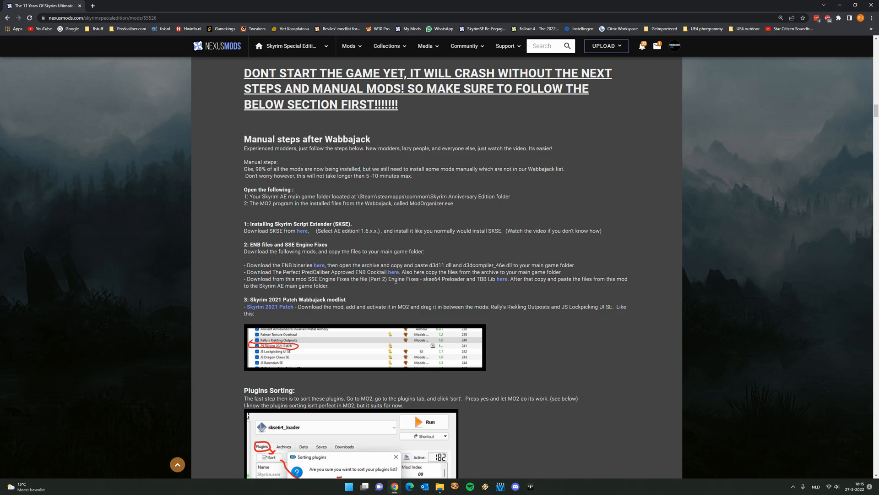
pyautogui.scroll(-3)
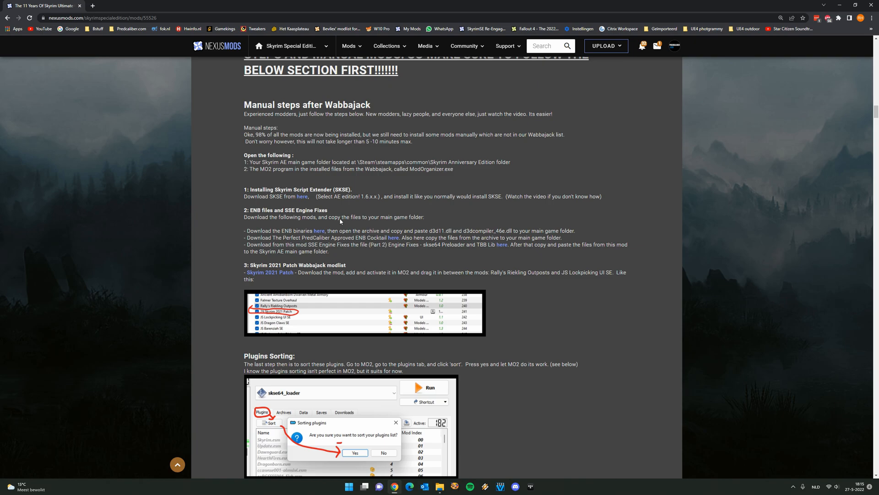
pyautogui.moveTo(291, 278)
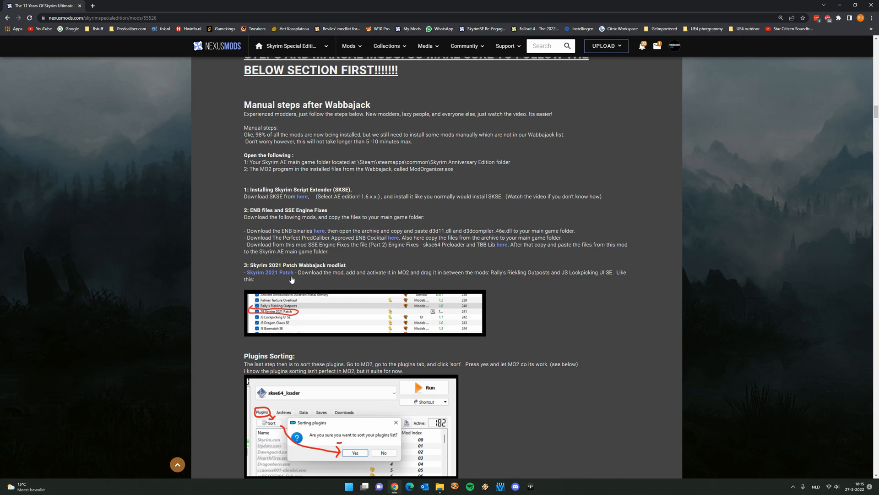
# Scroll through Plugins Sorting to the Steam auto-update setting and launch instructions.
pyautogui.scroll(-3)
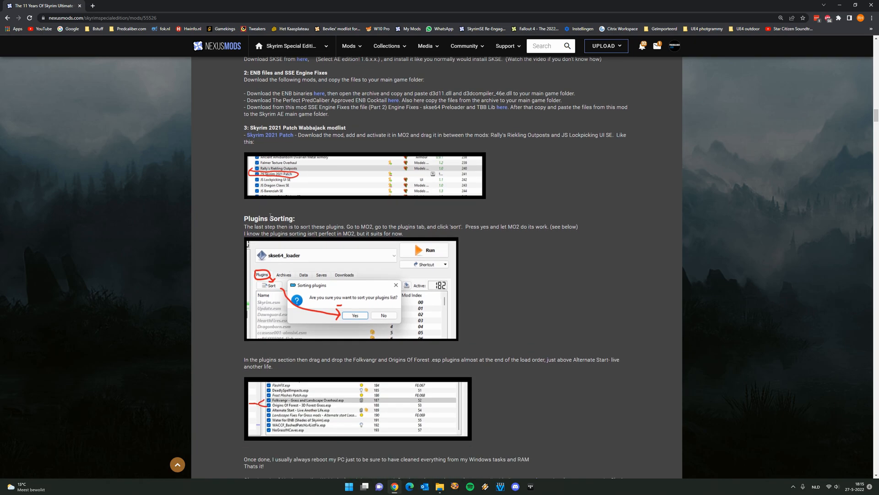
pyautogui.scroll(-3)
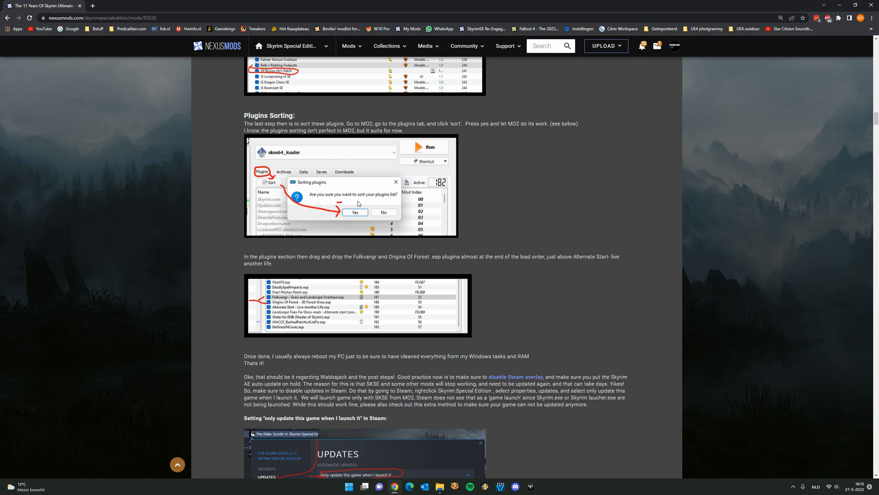
pyautogui.moveTo(303, 308)
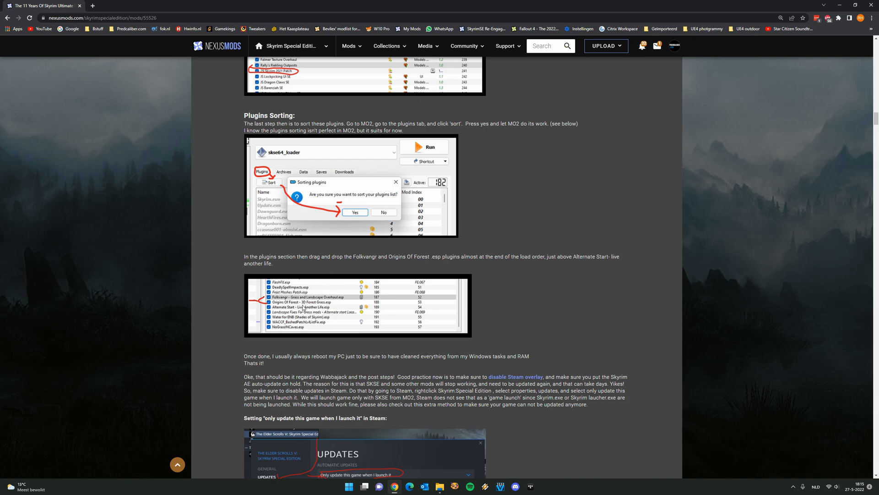
pyautogui.scroll(-3)
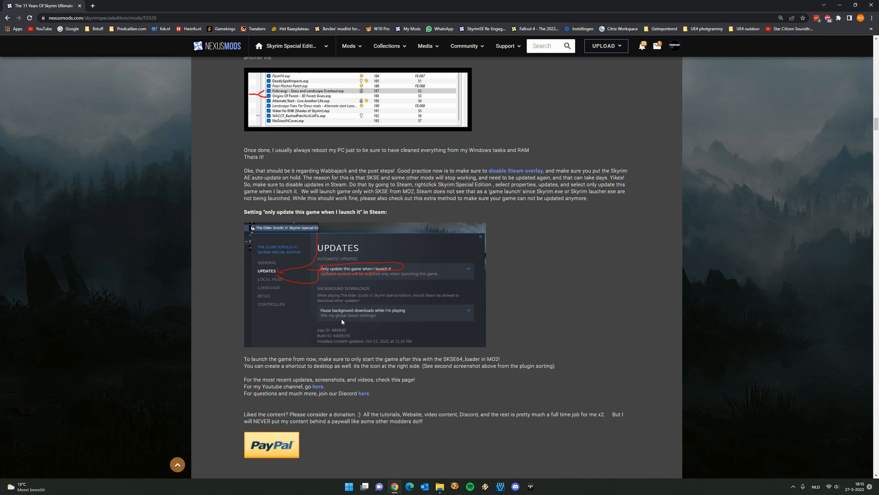
pyautogui.moveTo(515, 177)
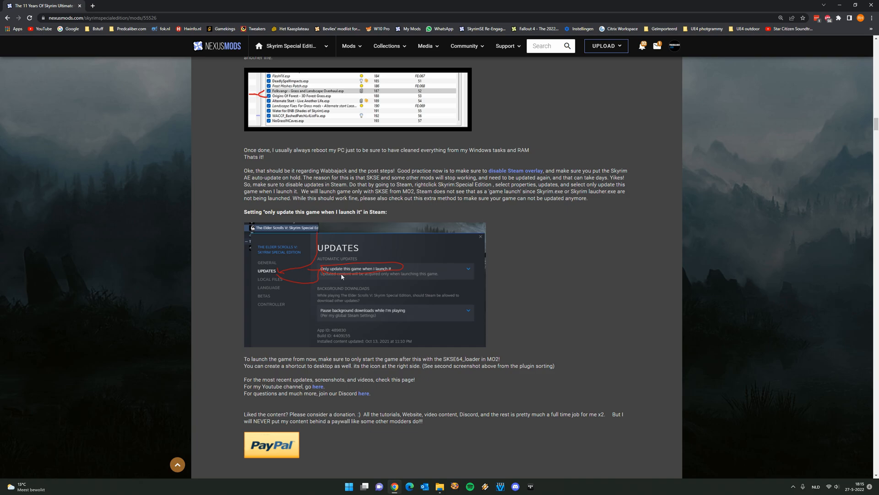
# Scroll past the PayPal donation button to the F.A.Q and 'Have fun with the game!' sections.
pyautogui.scroll(-3)
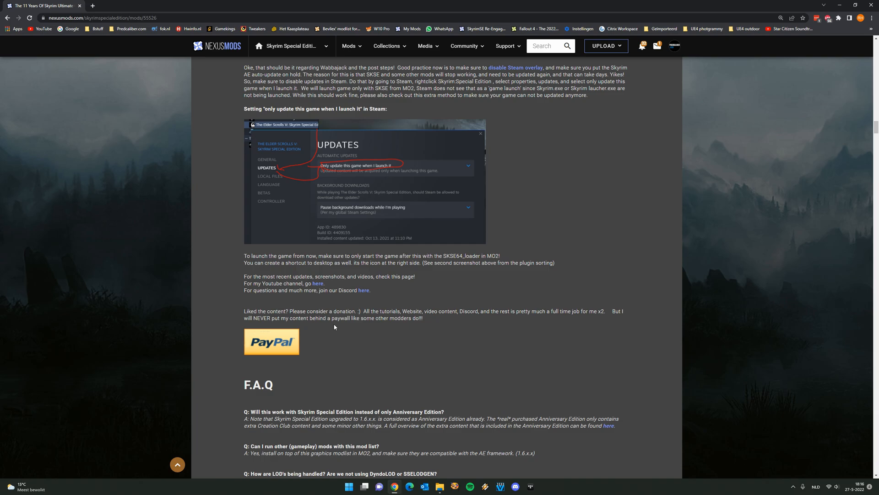
pyautogui.scroll(-3)
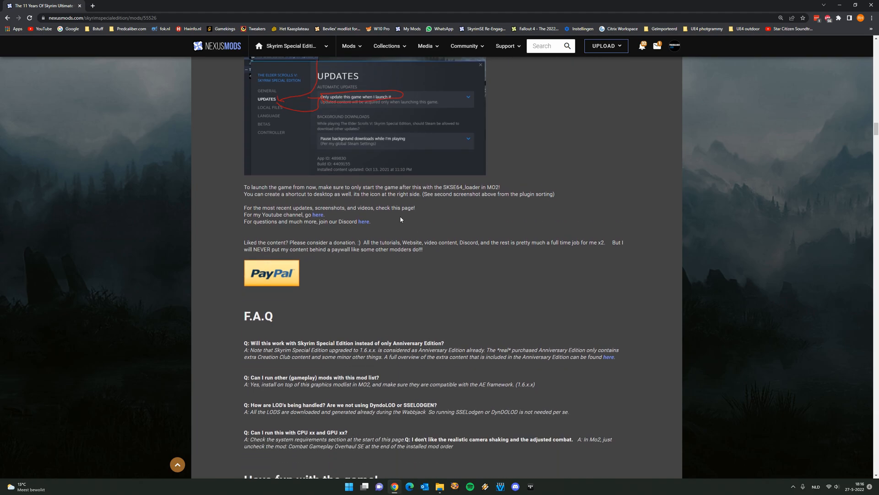
pyautogui.scroll(-3)
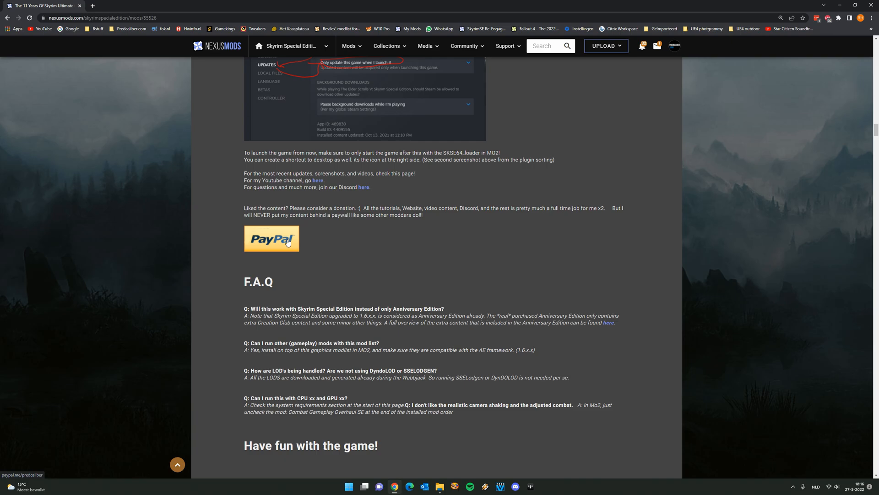
pyautogui.scroll(-3)
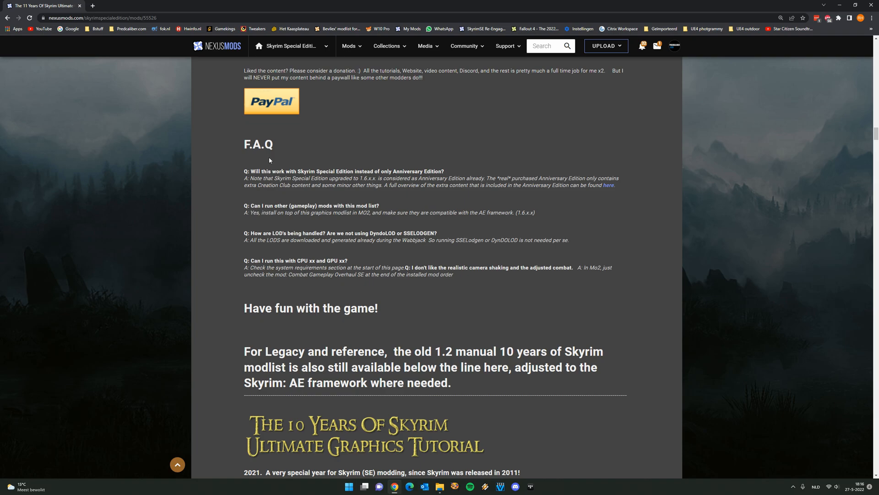
pyautogui.moveTo(365, 260)
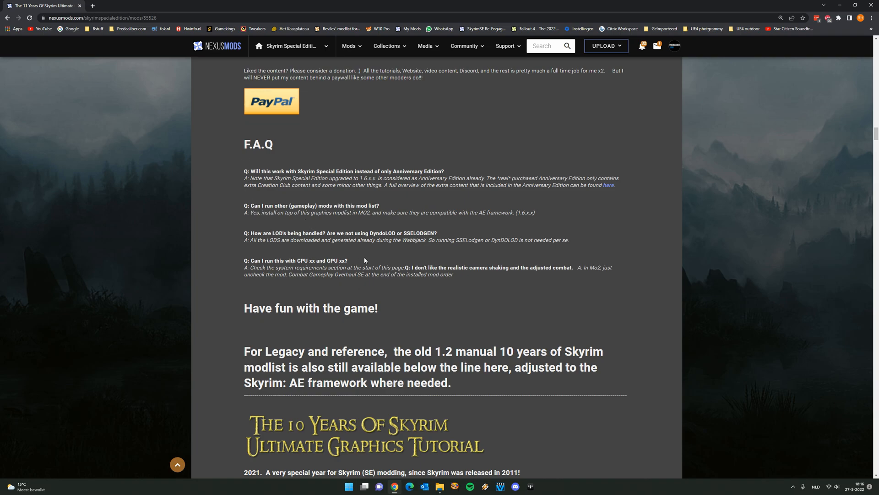
# Scroll through the legacy 1.2 tutorial videos and return to the mod page header.
pyautogui.scroll(-3)
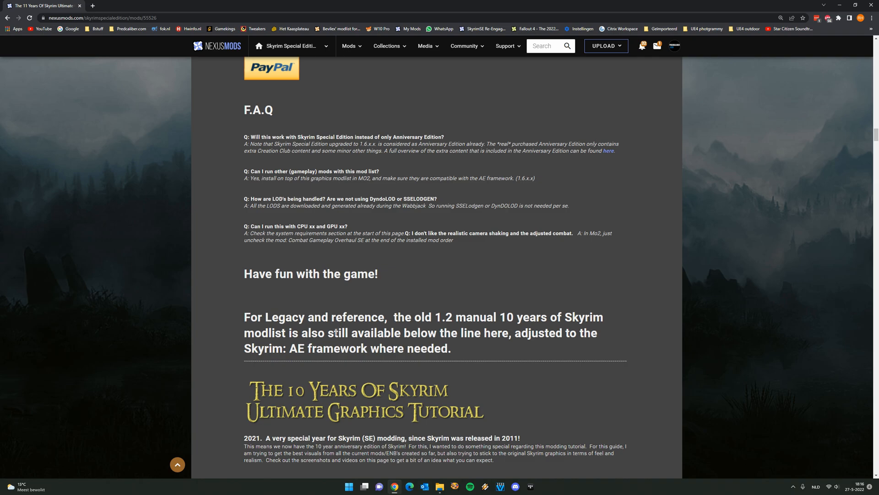
pyautogui.scroll(-3)
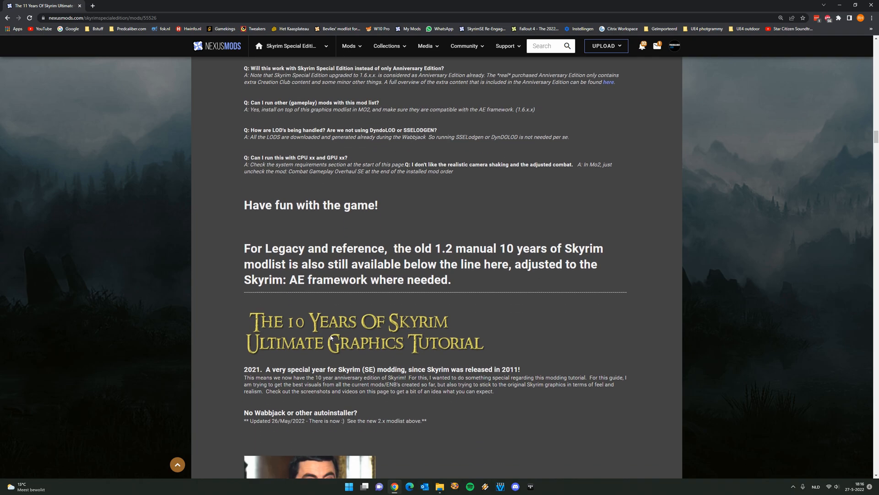
pyautogui.moveTo(323, 359)
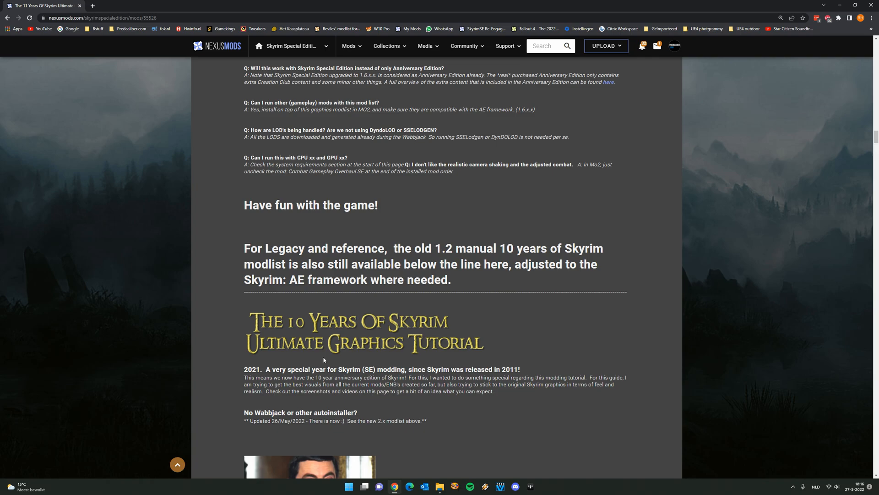
pyautogui.moveTo(323, 351)
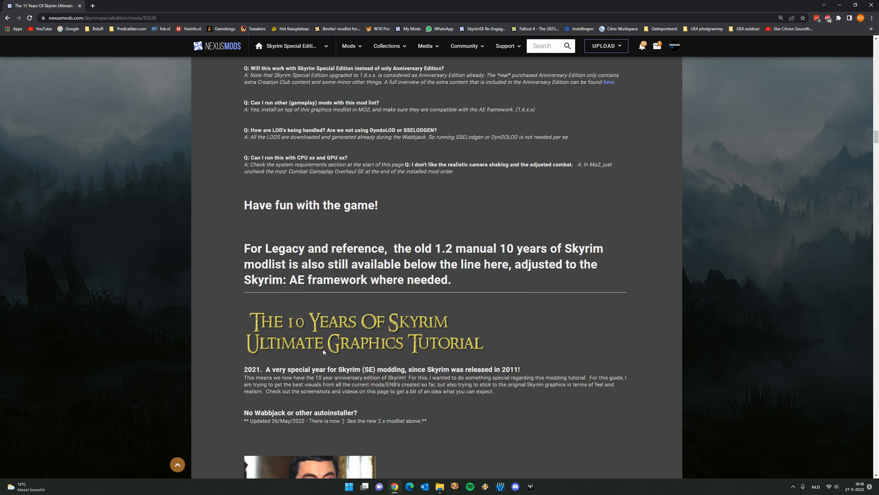
pyautogui.moveTo(361, 240)
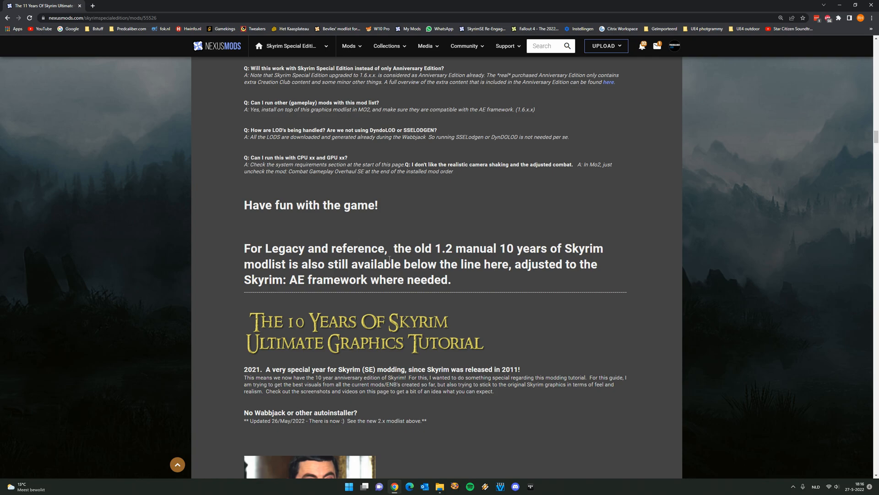
pyautogui.scroll(-3)
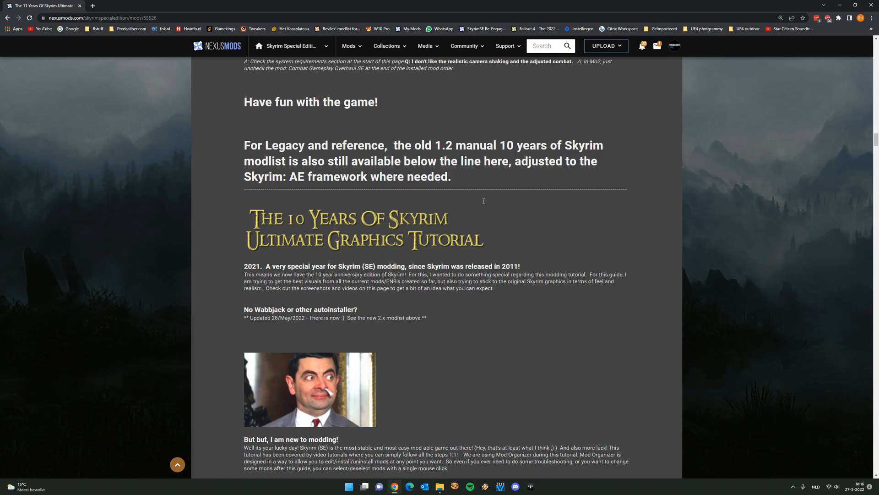
pyautogui.scroll(-3)
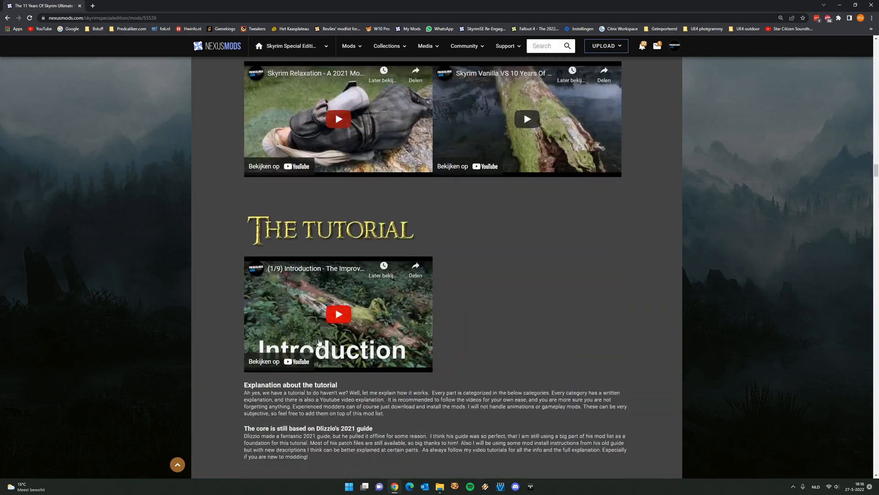
pyautogui.scroll(-3)
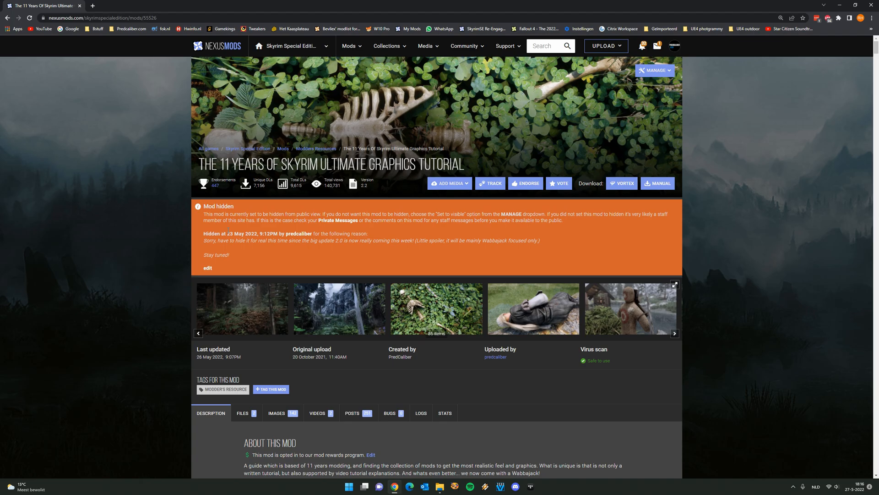
# Make a final pass over the description before switching to the Wabbajack Installed Packs modlist folder.
pyautogui.scroll(-3)
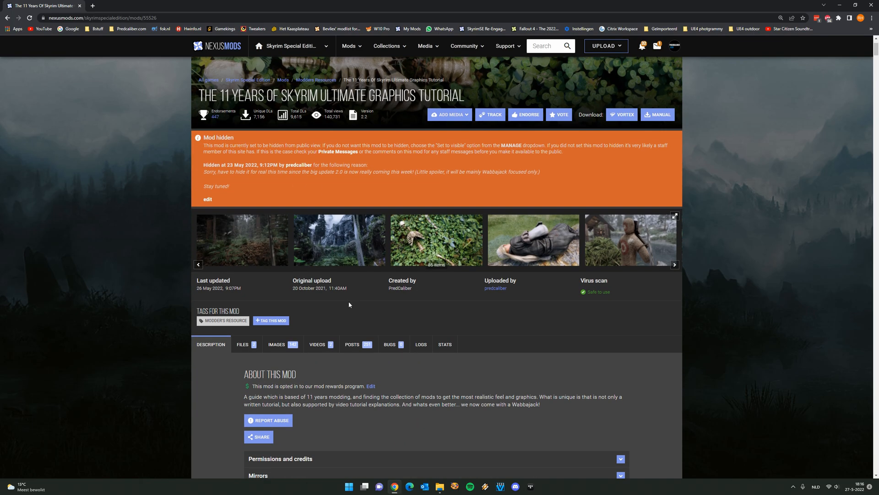
pyautogui.scroll(-3)
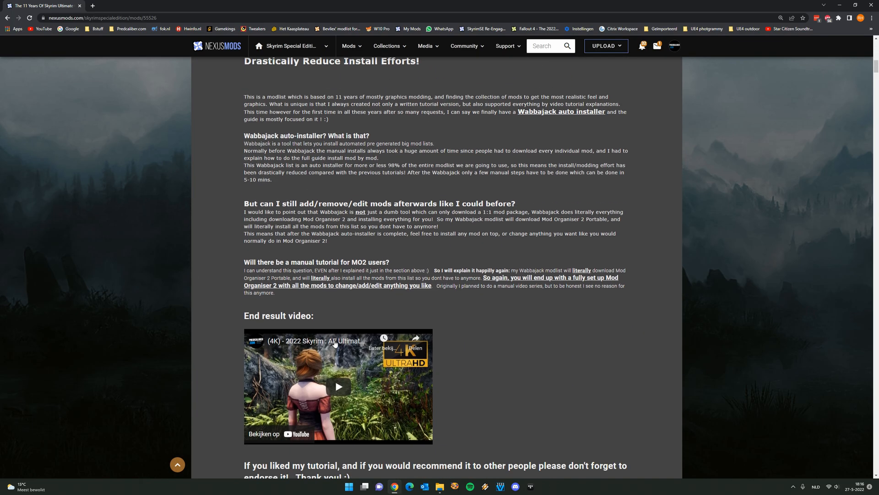
pyautogui.scroll(-3)
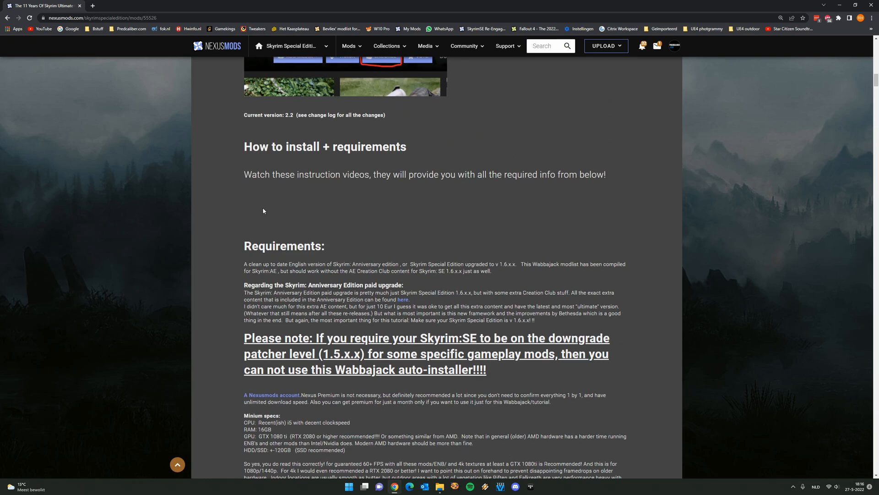
pyautogui.moveTo(345, 225)
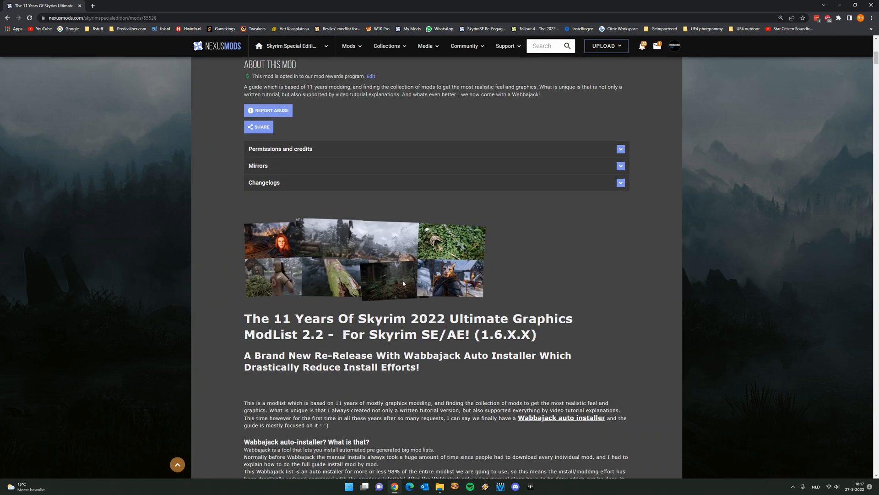
pyautogui.scroll(-3)
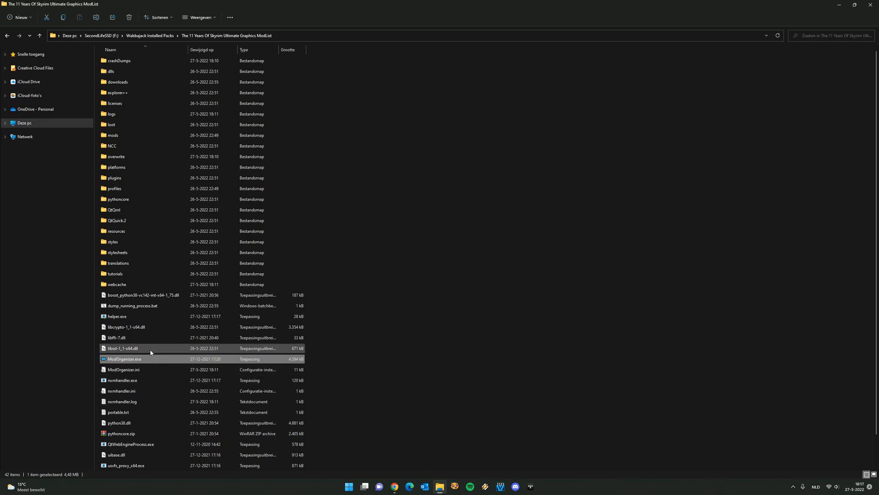
# Launch ModOrganizer.exe from the modlist folder and scroll the mod list down to the Creation Club entries.
pyautogui.doubleClick(123, 359)
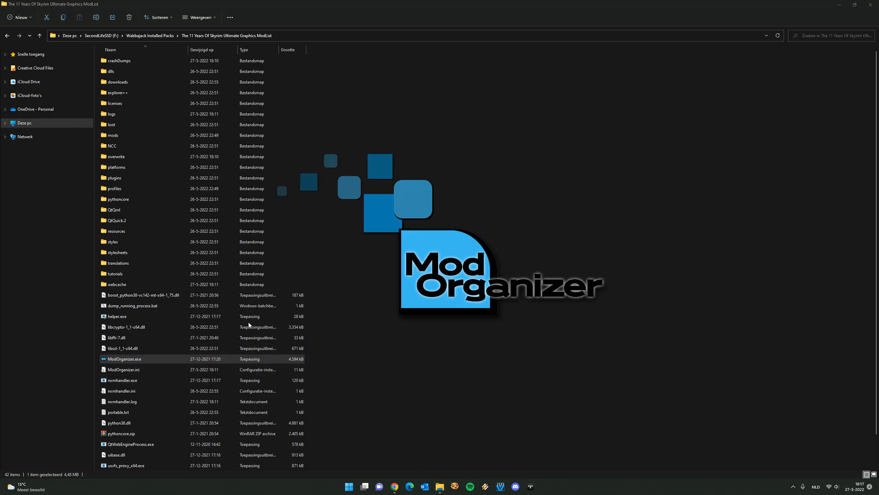
pyautogui.doubleClick(124, 358)
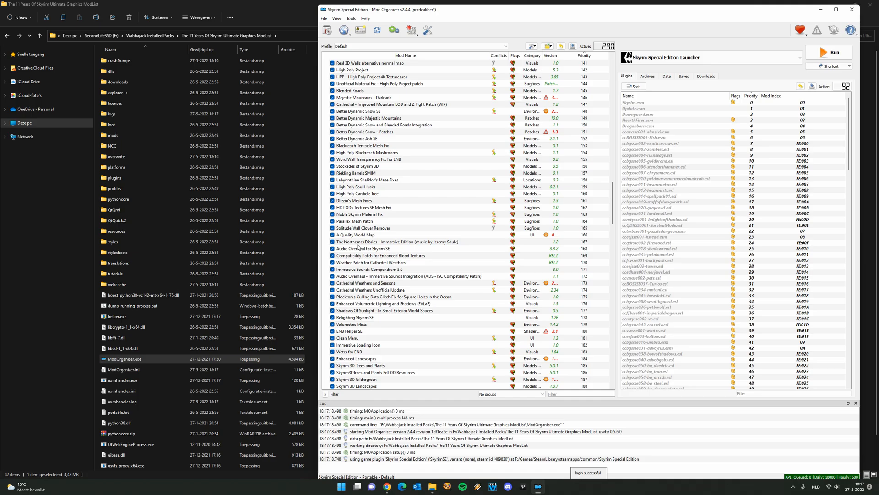
pyautogui.scroll(-3)
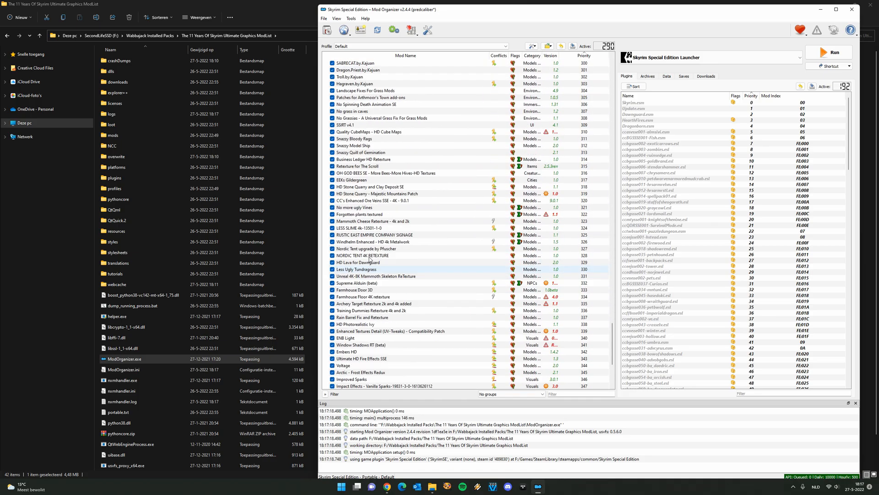
pyautogui.scroll(-3)
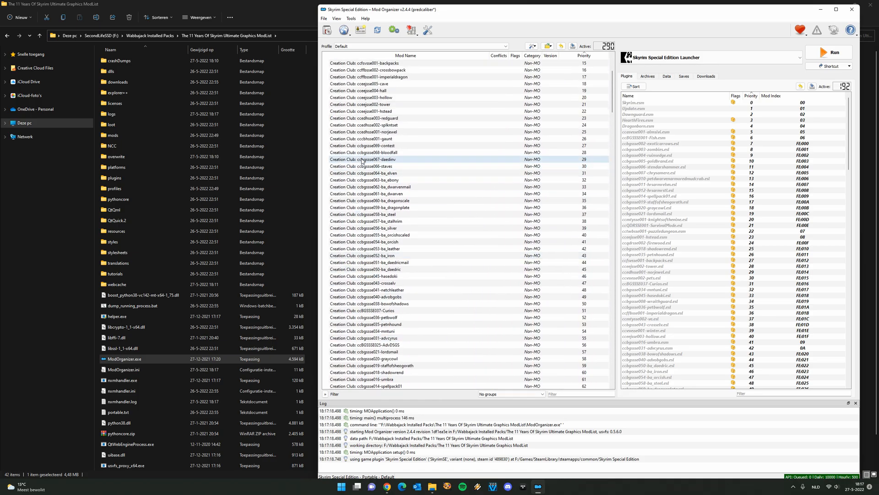
pyautogui.click(370, 215)
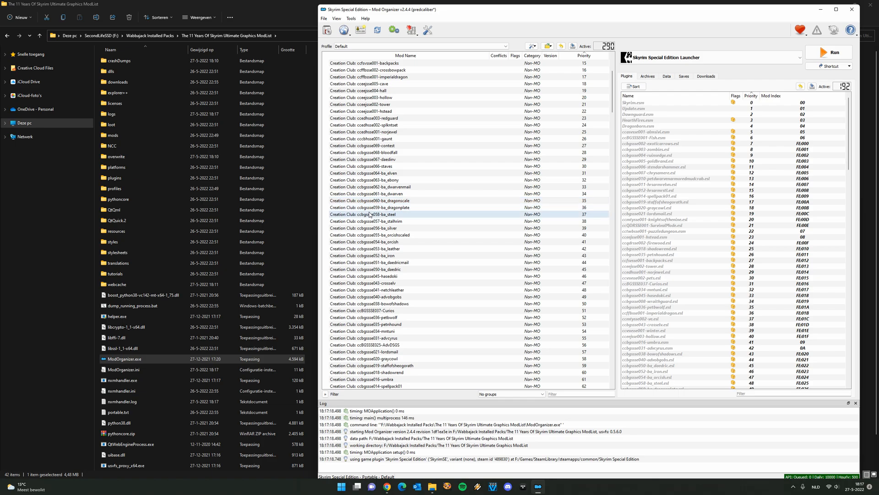